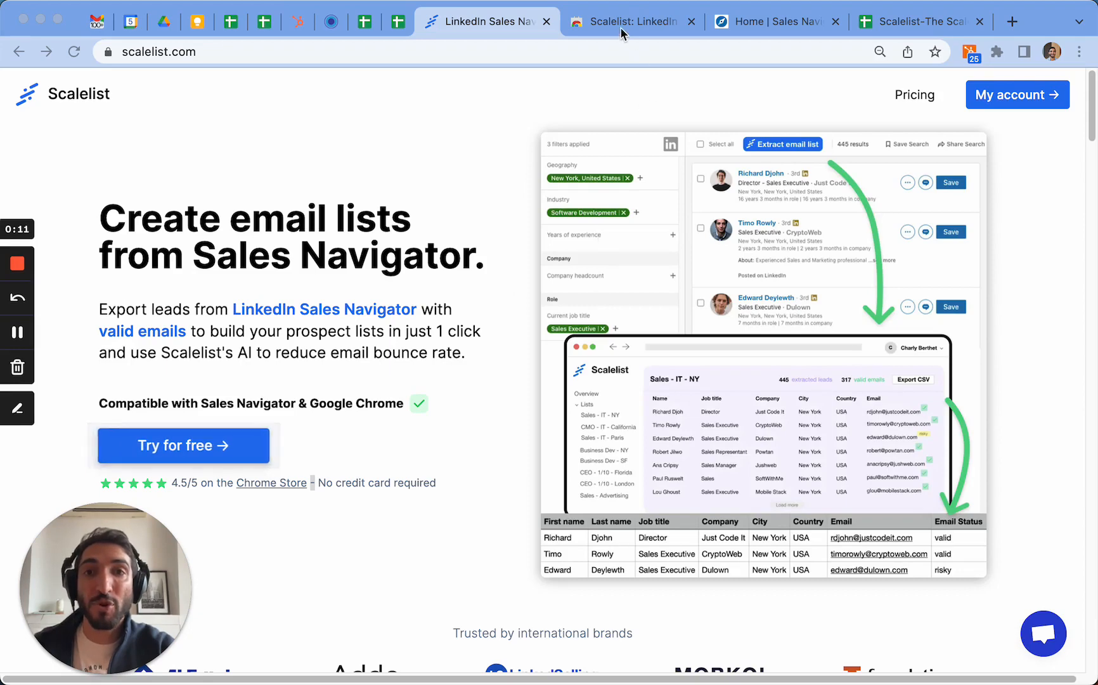
- Install the Scalelist LinkedIn Scraper & Email finder extension from the Chrome Web Store and return to Sales Navigator
{"action": "left_click", "coordinate": [630, 22]}
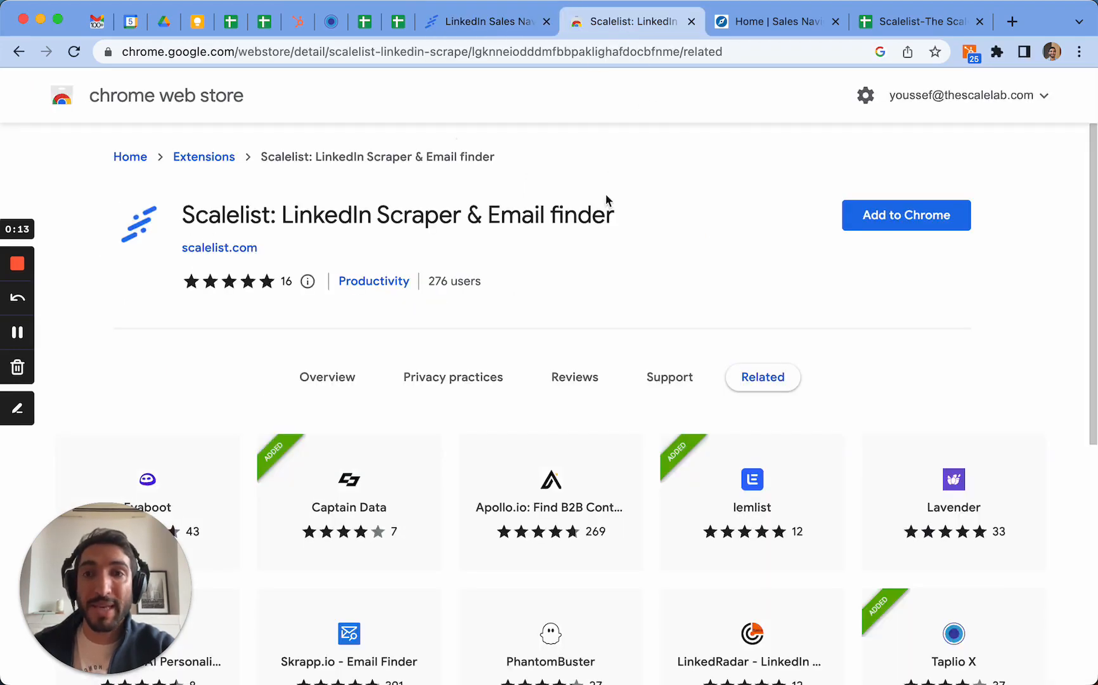
{"action": "mouse_move", "coordinate": [905, 216]}
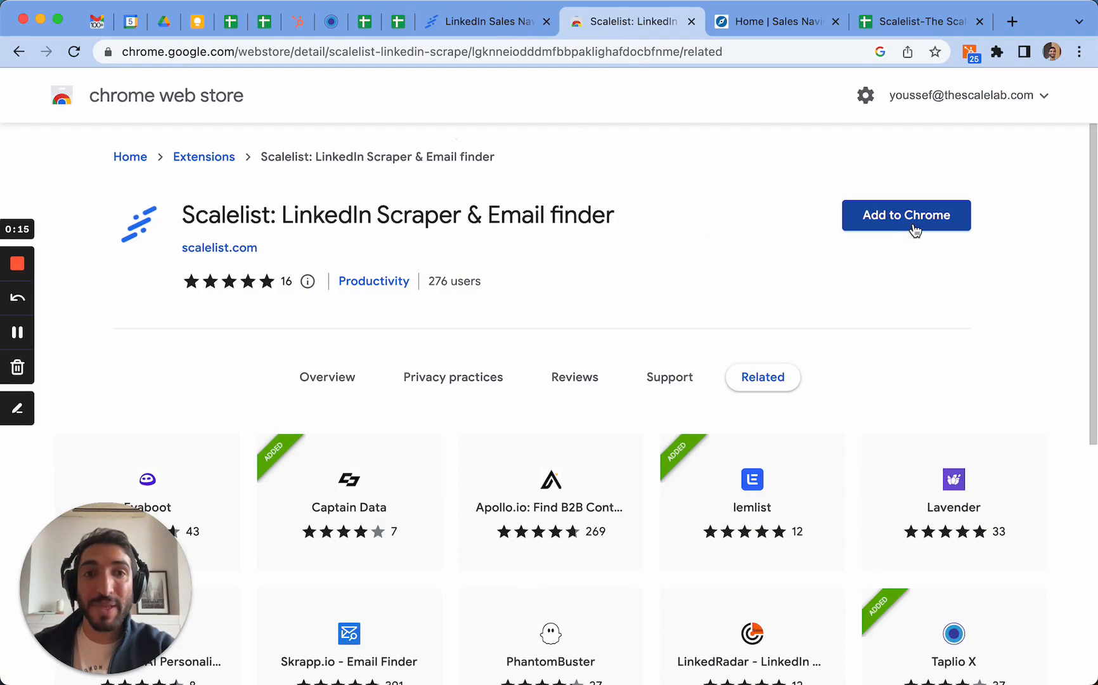
{"action": "left_click", "coordinate": [905, 216]}
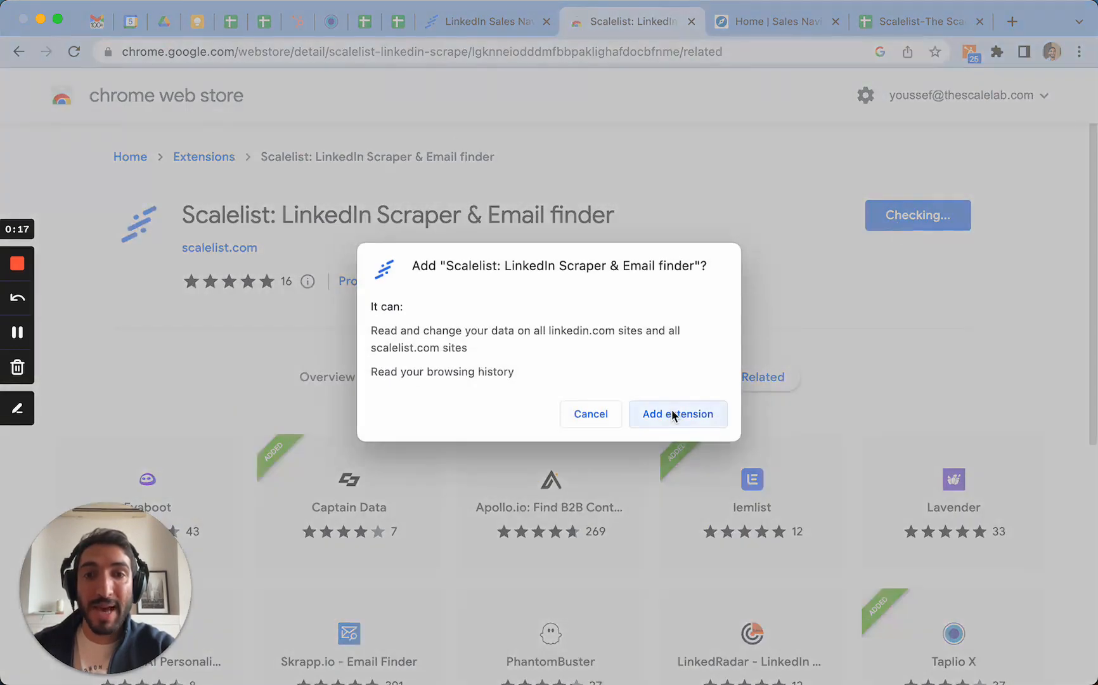
{"action": "left_click", "coordinate": [677, 414]}
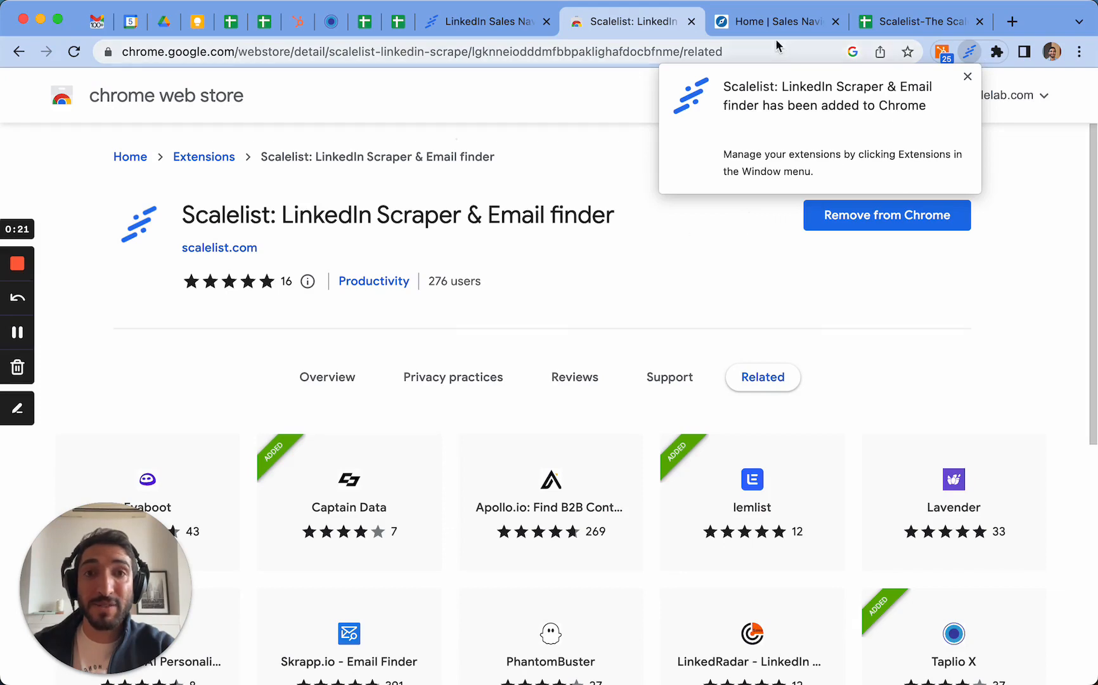
{"action": "left_click", "coordinate": [776, 22]}
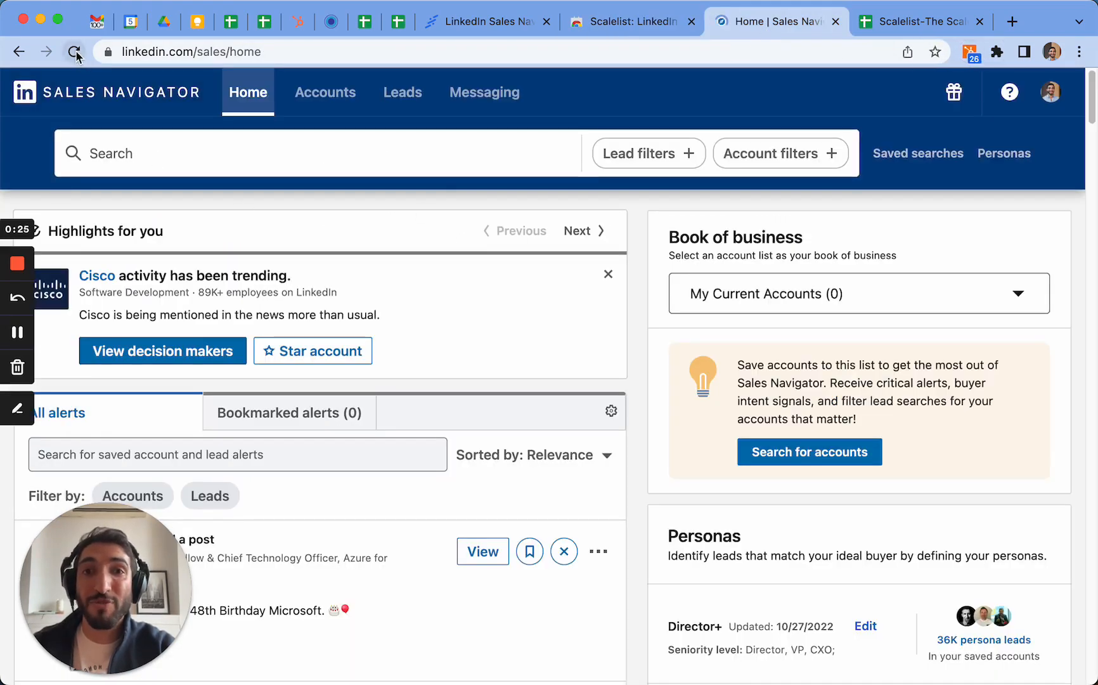
- Reload Sales Navigator and filter leads to current company The Scalelab, showing 19 results
{"action": "left_click", "coordinate": [72, 50]}
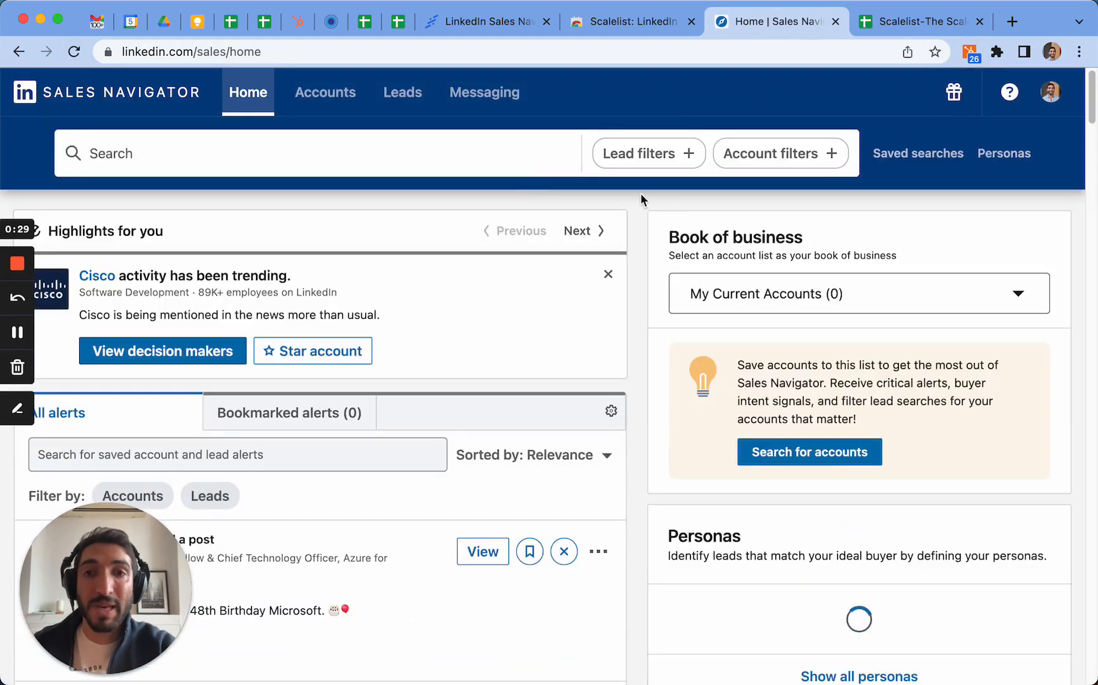
{"action": "left_click", "coordinate": [647, 153]}
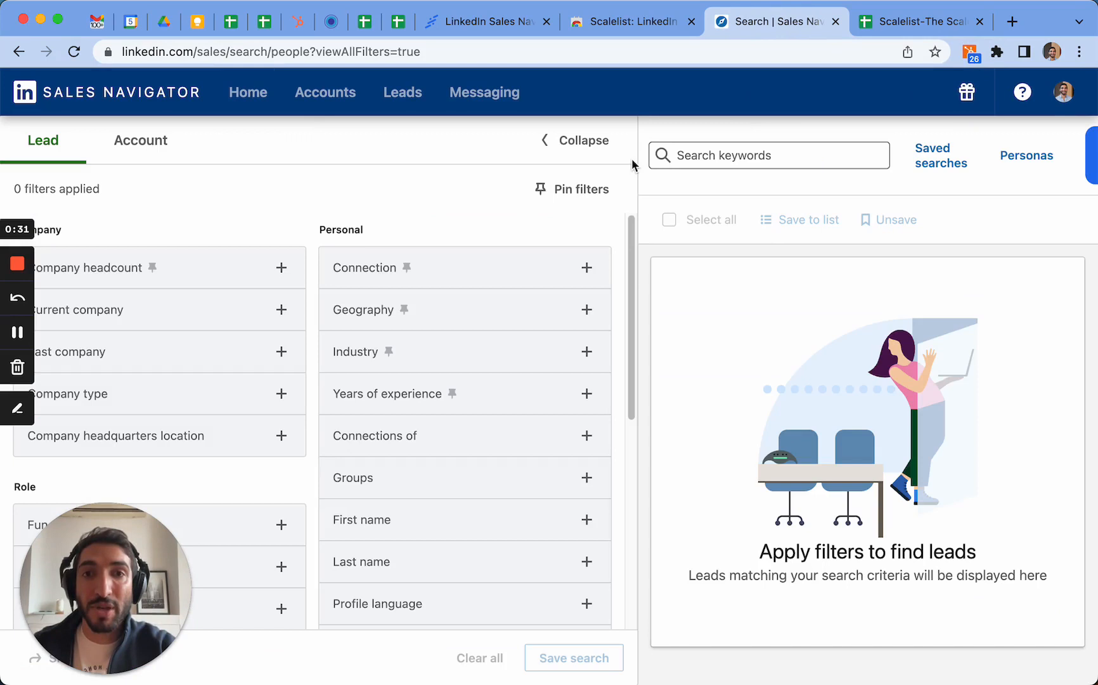
{"action": "mouse_move", "coordinate": [151, 318]}
{"action": "type", "text": "The"}
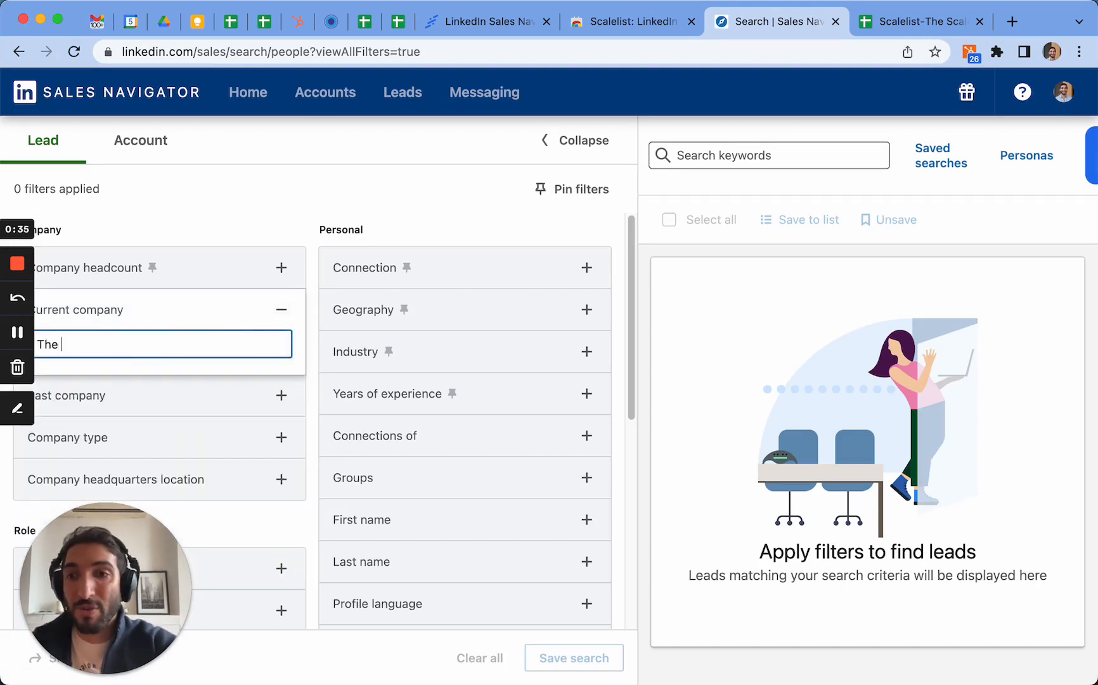
{"action": "type", "text": "scale"}
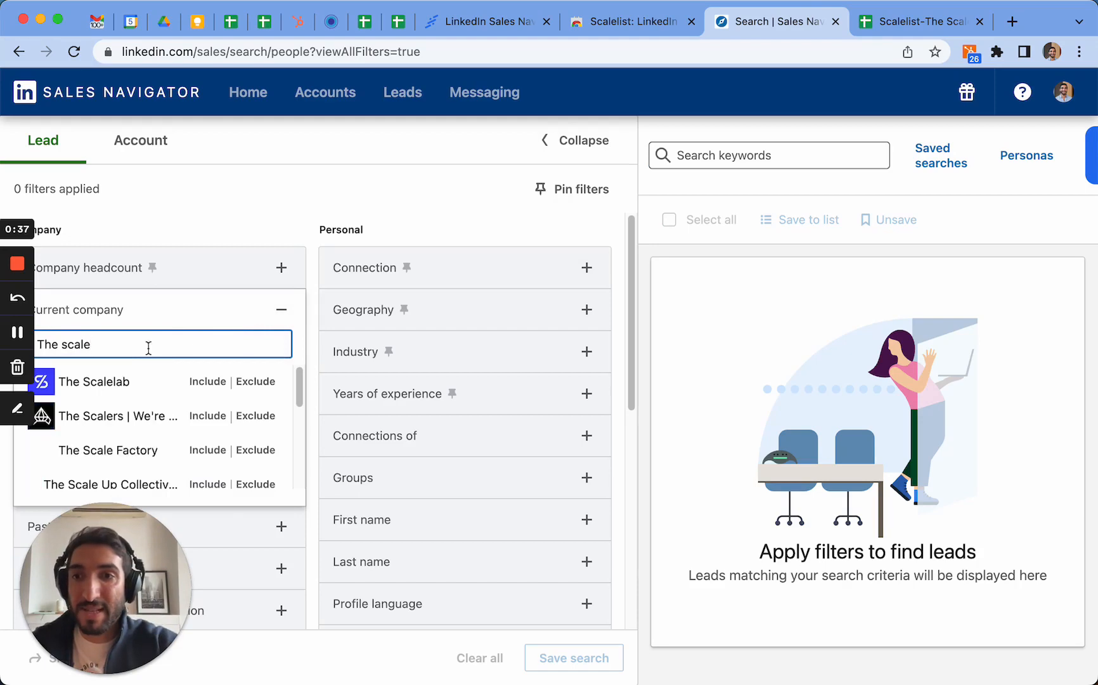
{"action": "left_click", "coordinate": [95, 382]}
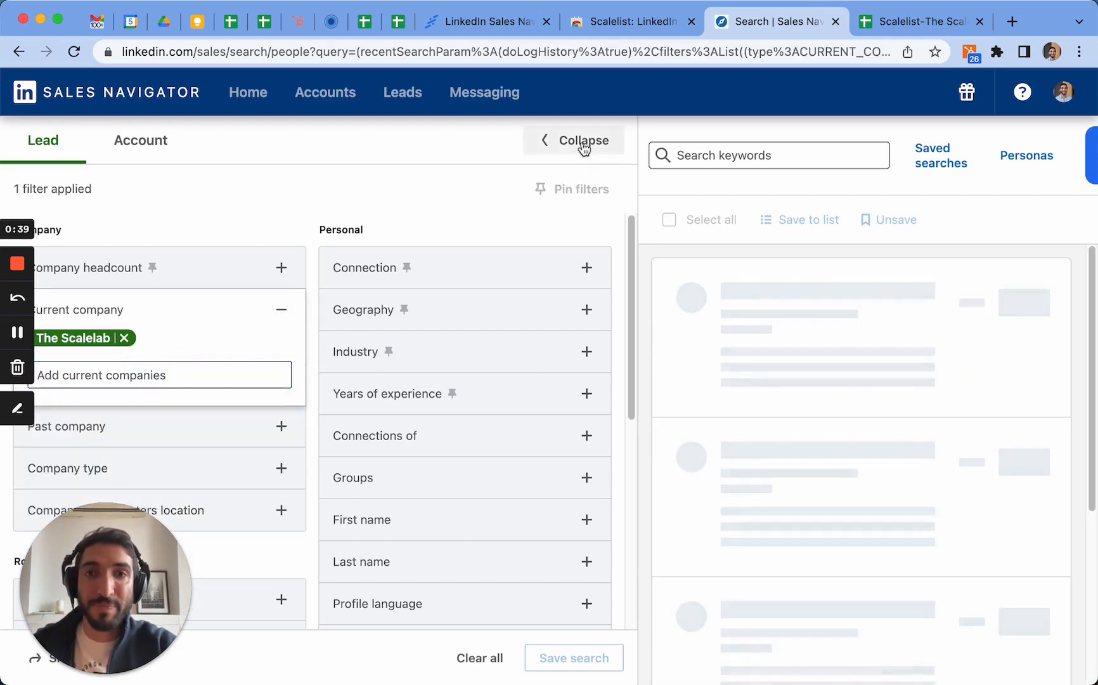
{"action": "left_click", "coordinate": [582, 140]}
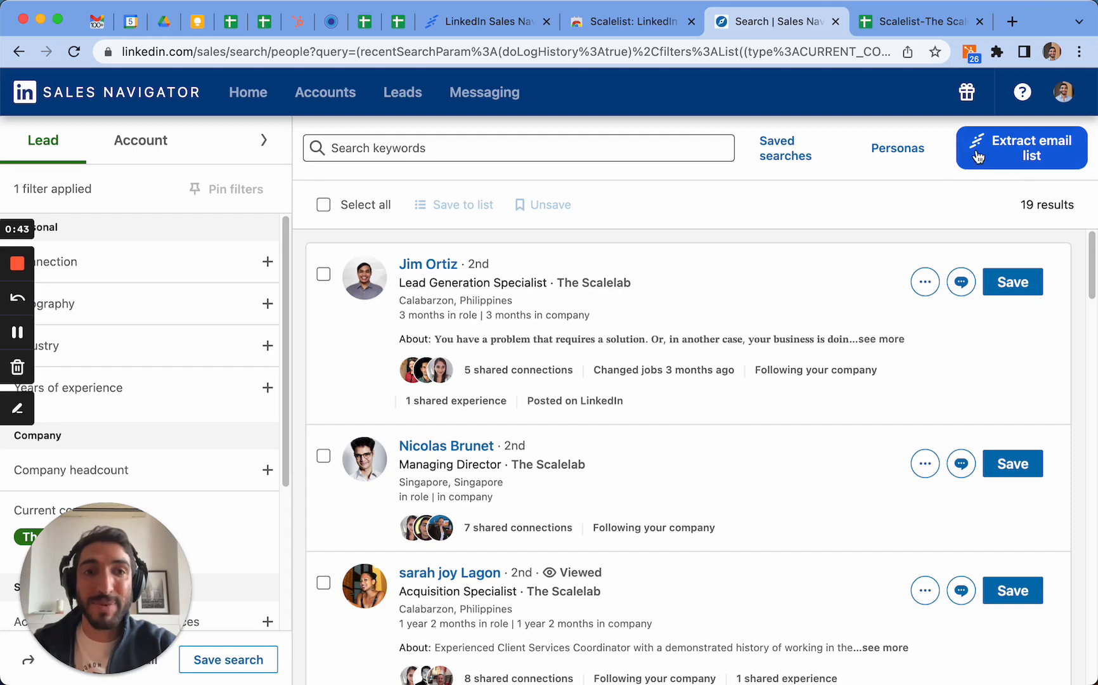
{"action": "mouse_move", "coordinate": [729, 180]}
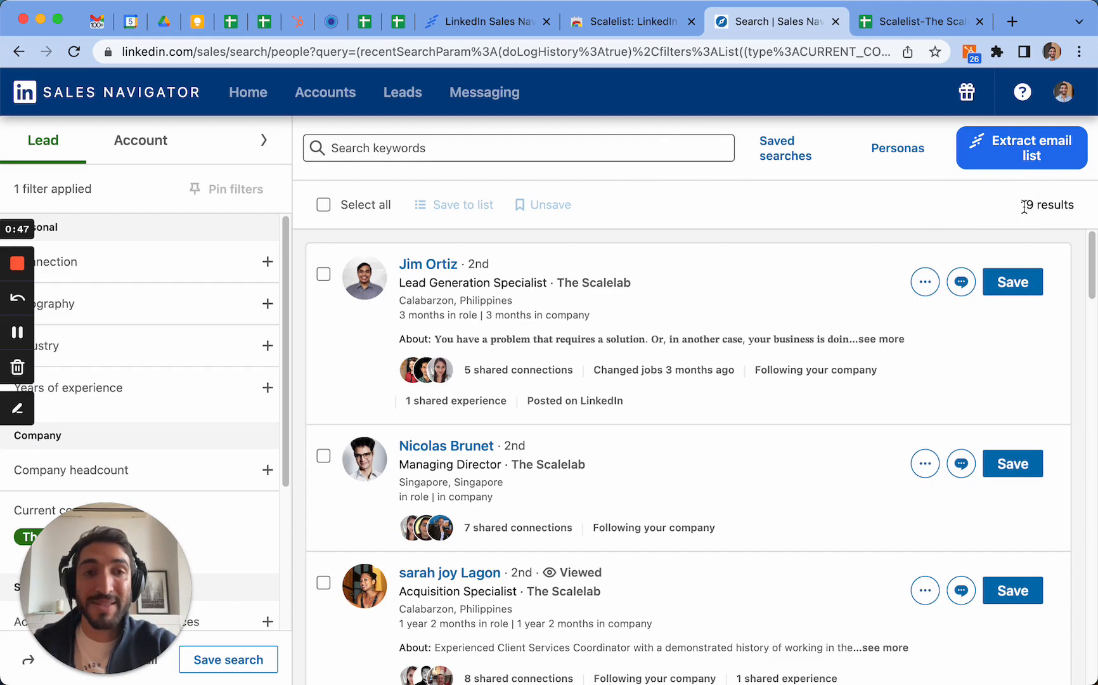
{"action": "scroll", "scroll_direction": "down", "scroll_amount": 3}
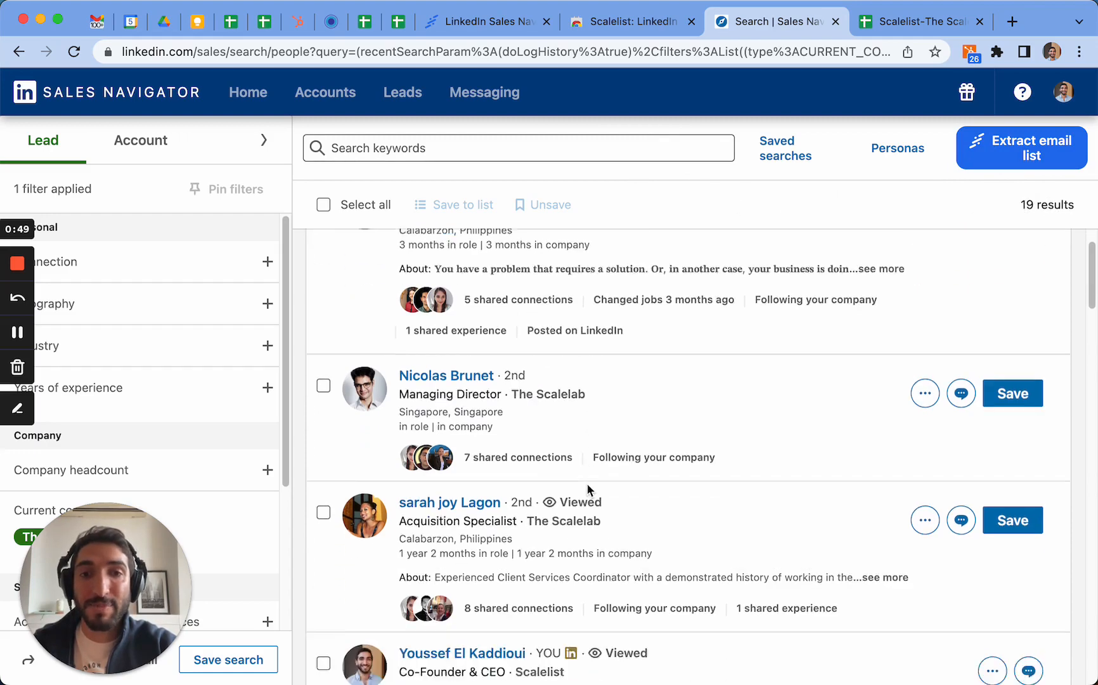
{"action": "scroll", "scroll_direction": "up", "scroll_amount": 3}
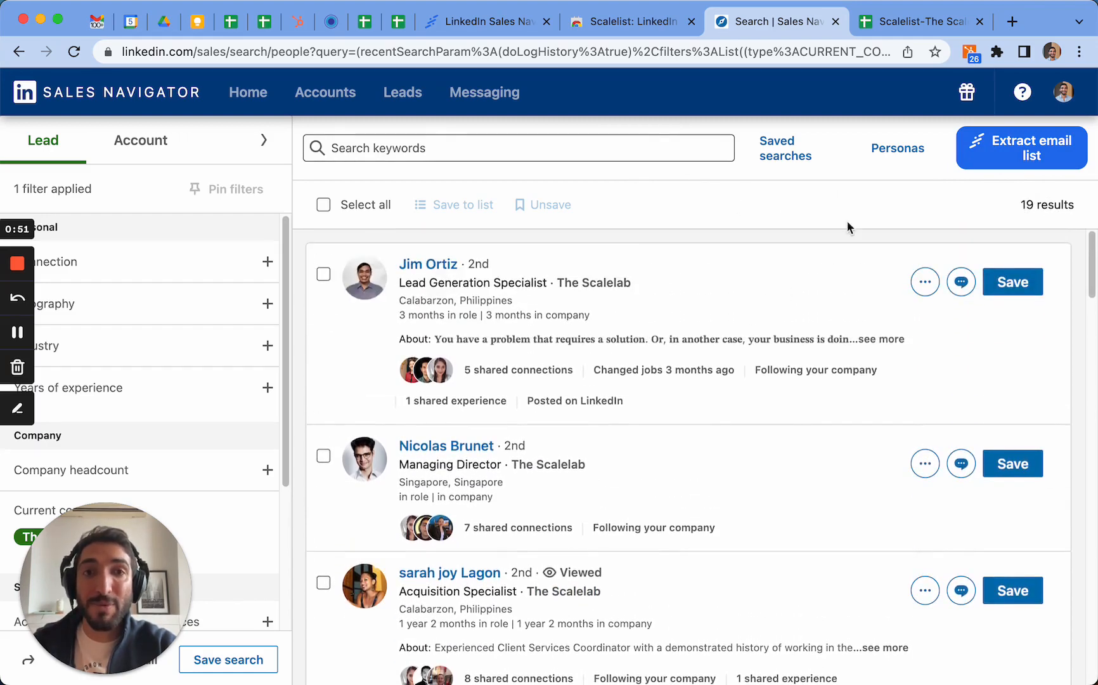
{"action": "left_click", "coordinate": [1021, 149]}
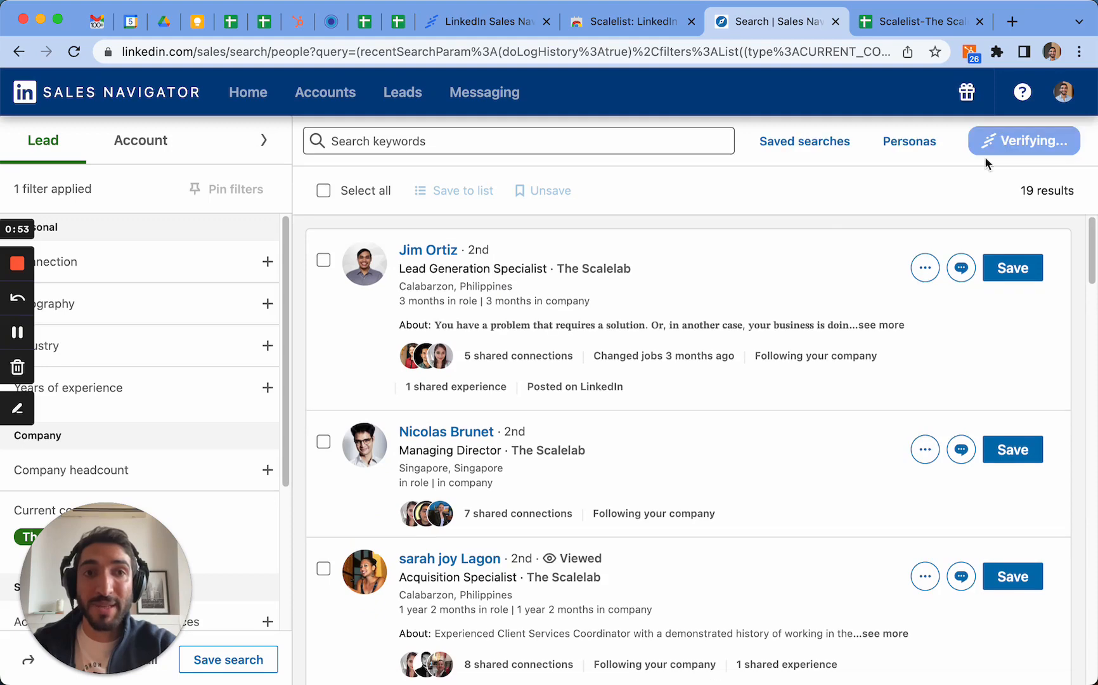
{"action": "left_click", "coordinate": [1023, 141]}
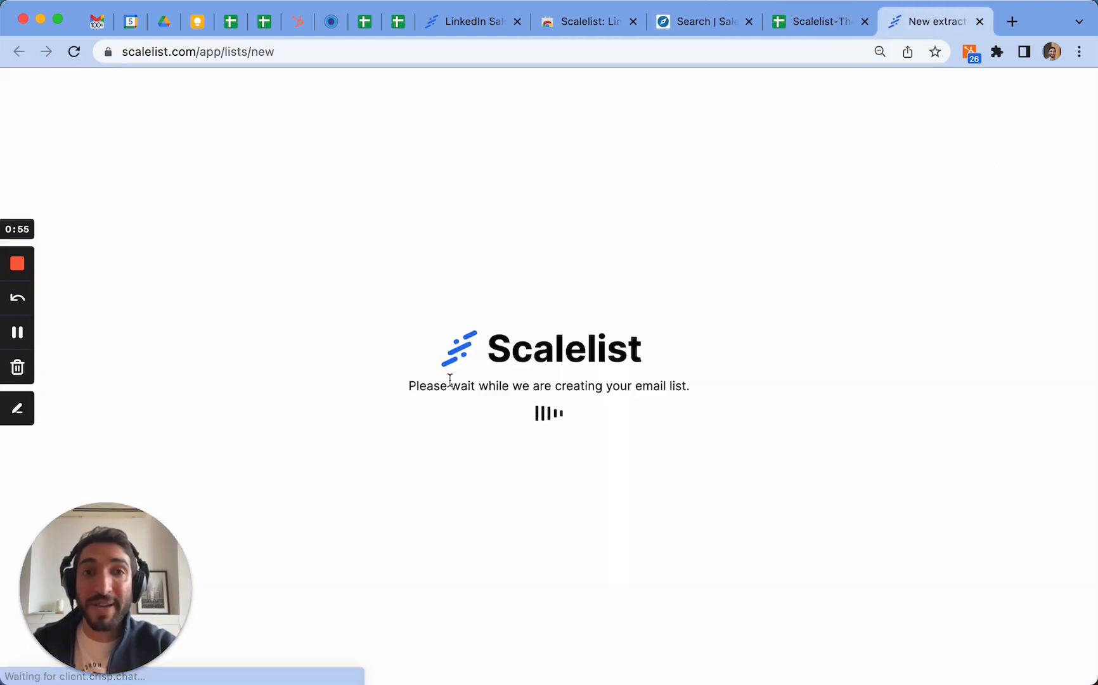
{"action": "mouse_move", "coordinate": [707, 294]}
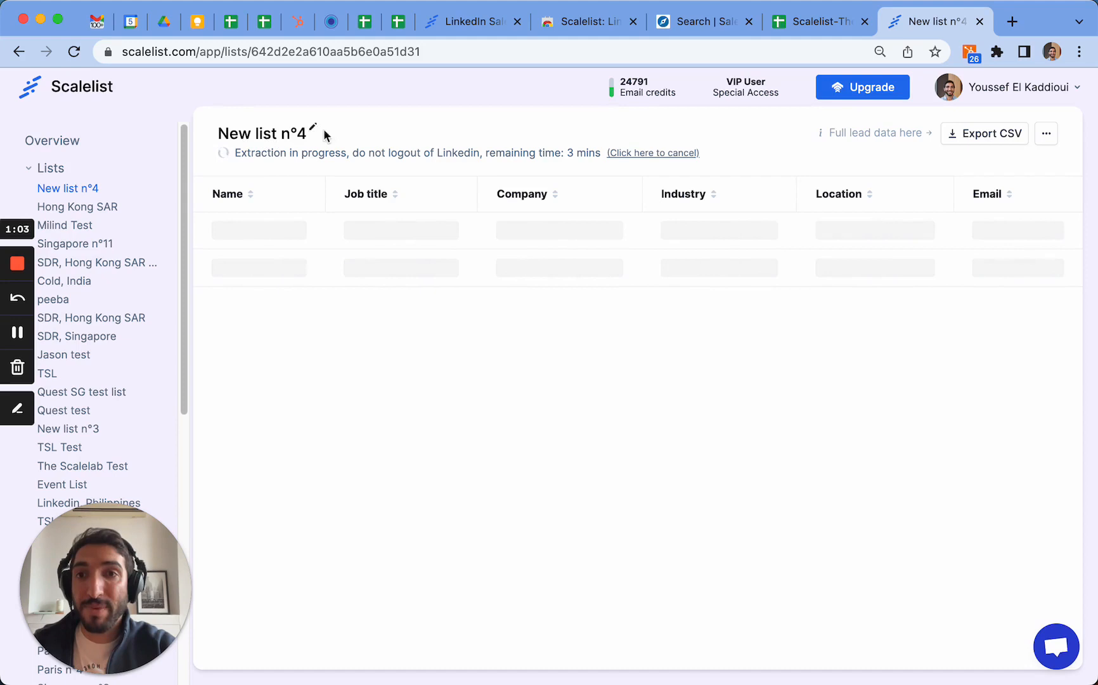
{"action": "mouse_move", "coordinate": [578, 169]}
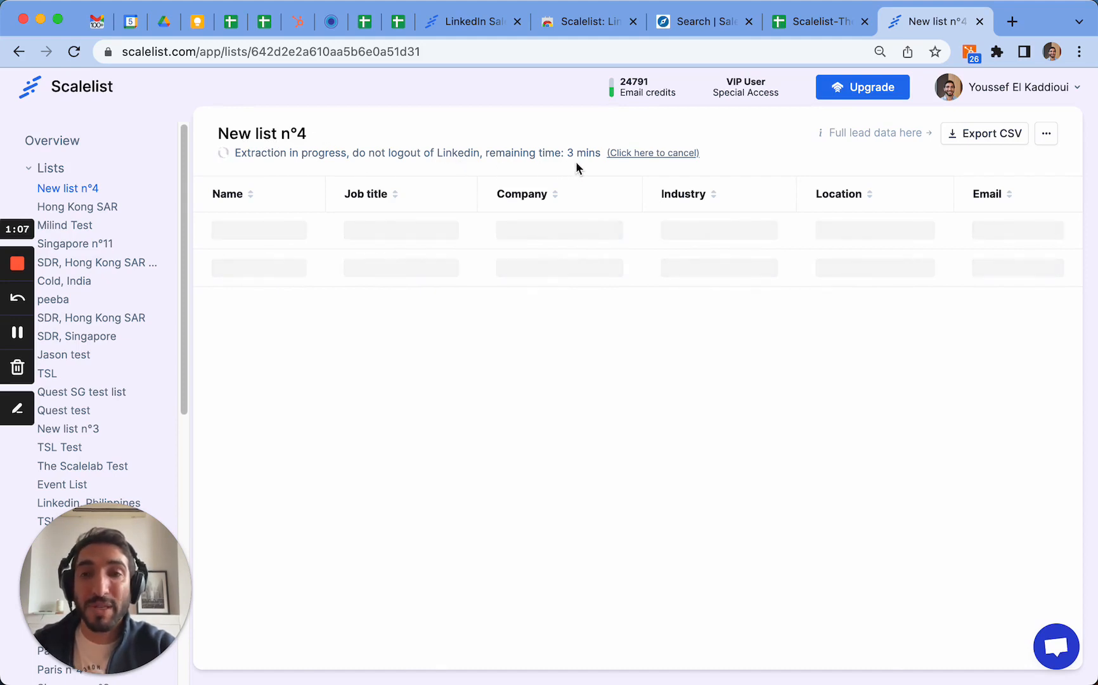
{"action": "mouse_move", "coordinate": [77, 335]}
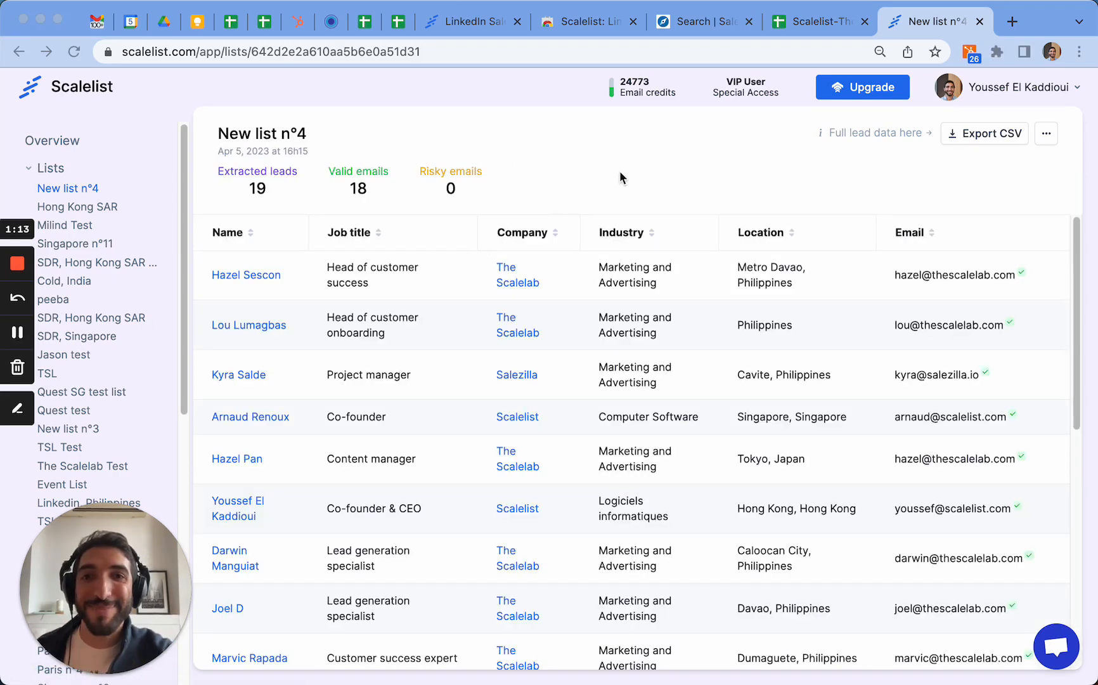
{"action": "mouse_move", "coordinate": [266, 205]}
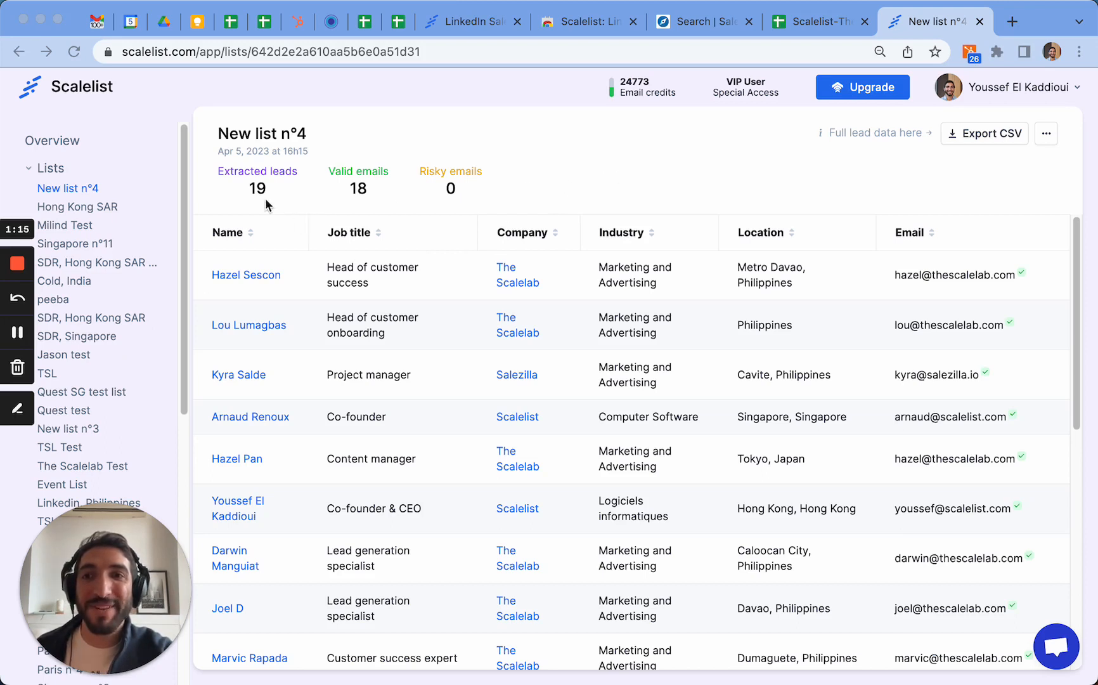
{"action": "mouse_move", "coordinate": [361, 199]}
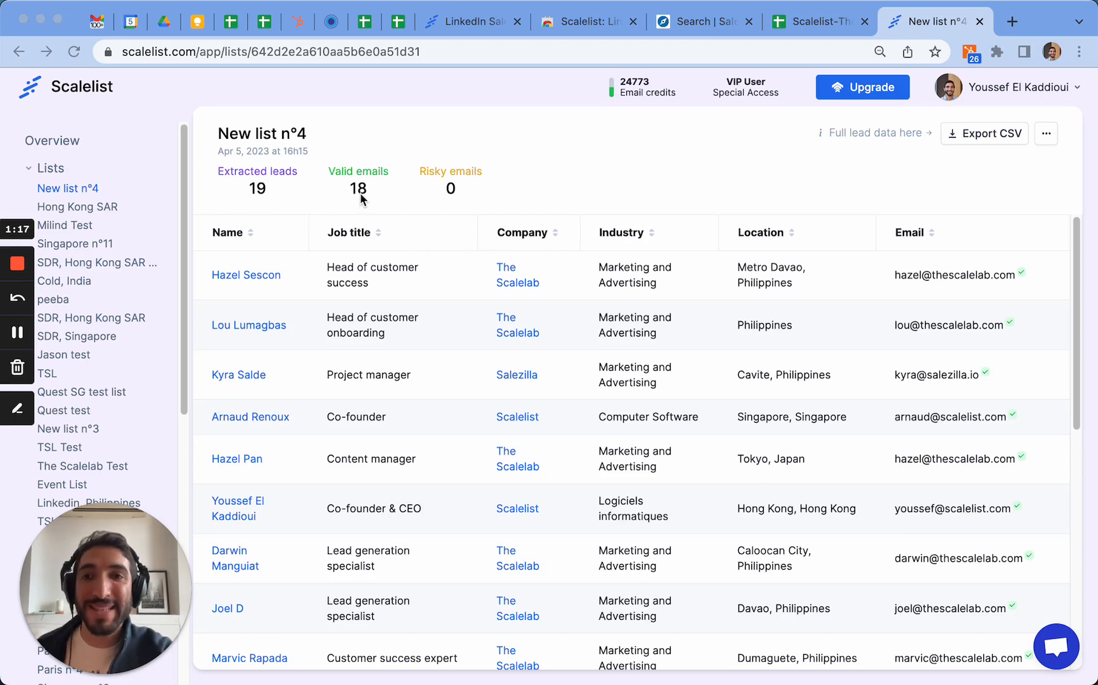
{"action": "mouse_move", "coordinate": [490, 189]}
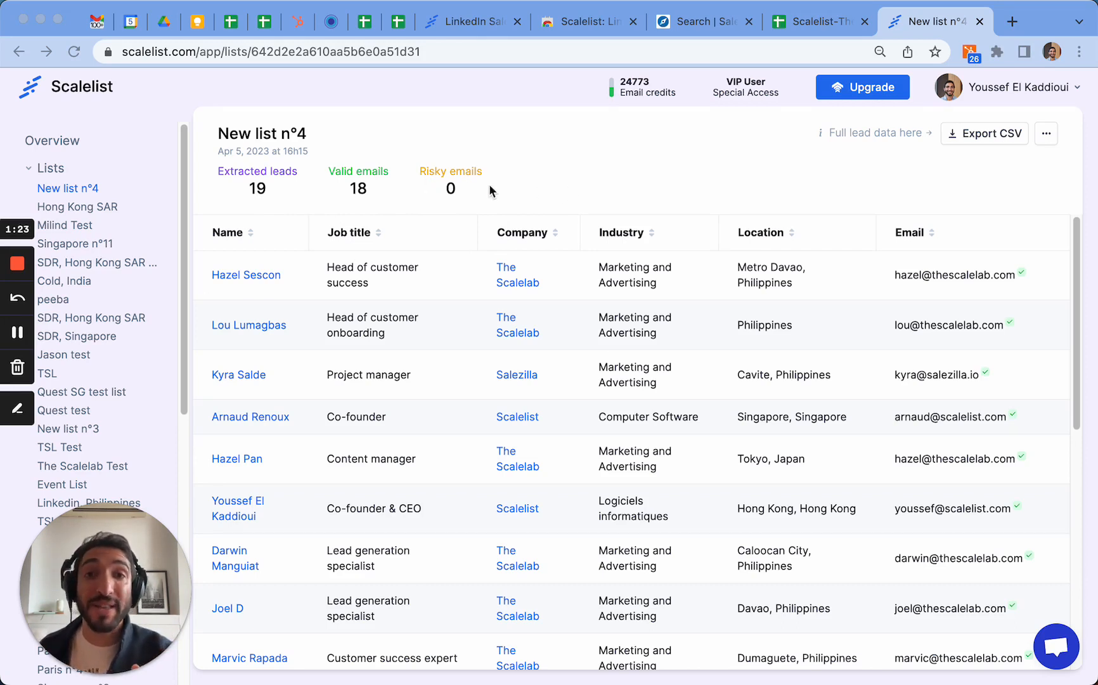
{"action": "mouse_move", "coordinate": [376, 184]}
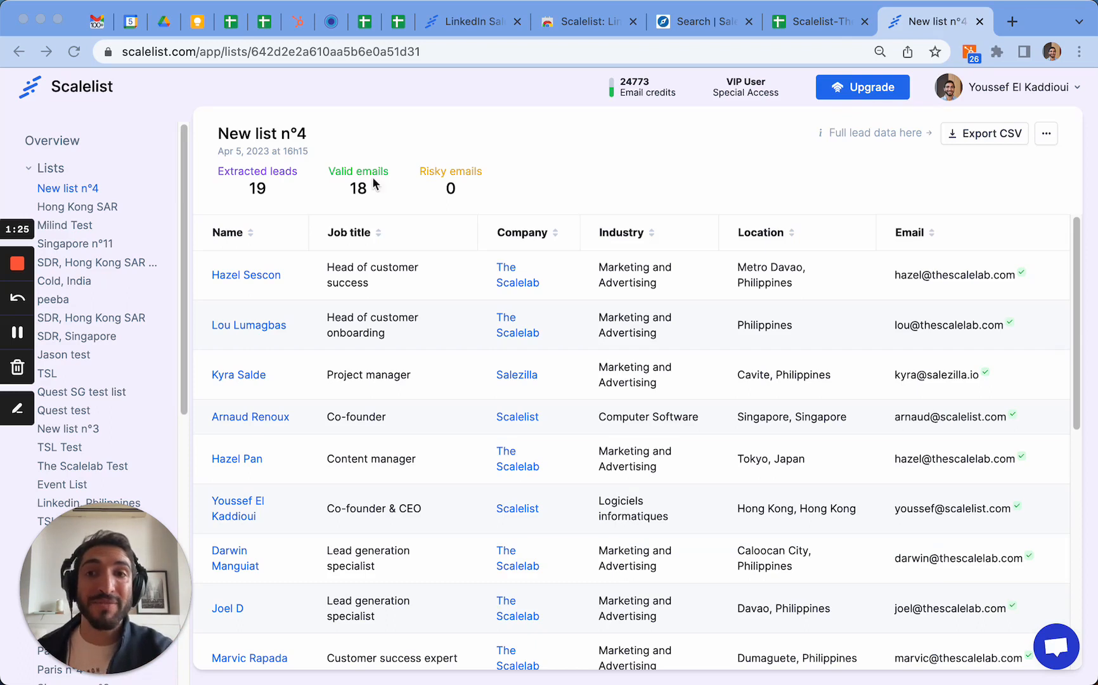
{"action": "mouse_move", "coordinate": [463, 185]}
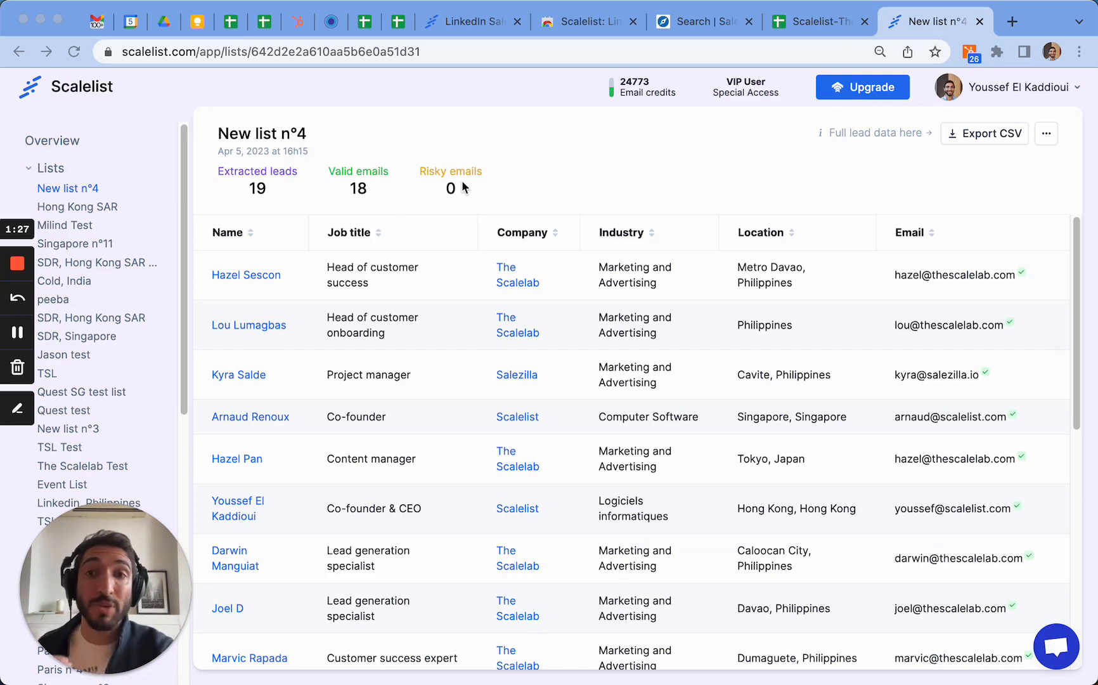
{"action": "mouse_move", "coordinate": [480, 232]}
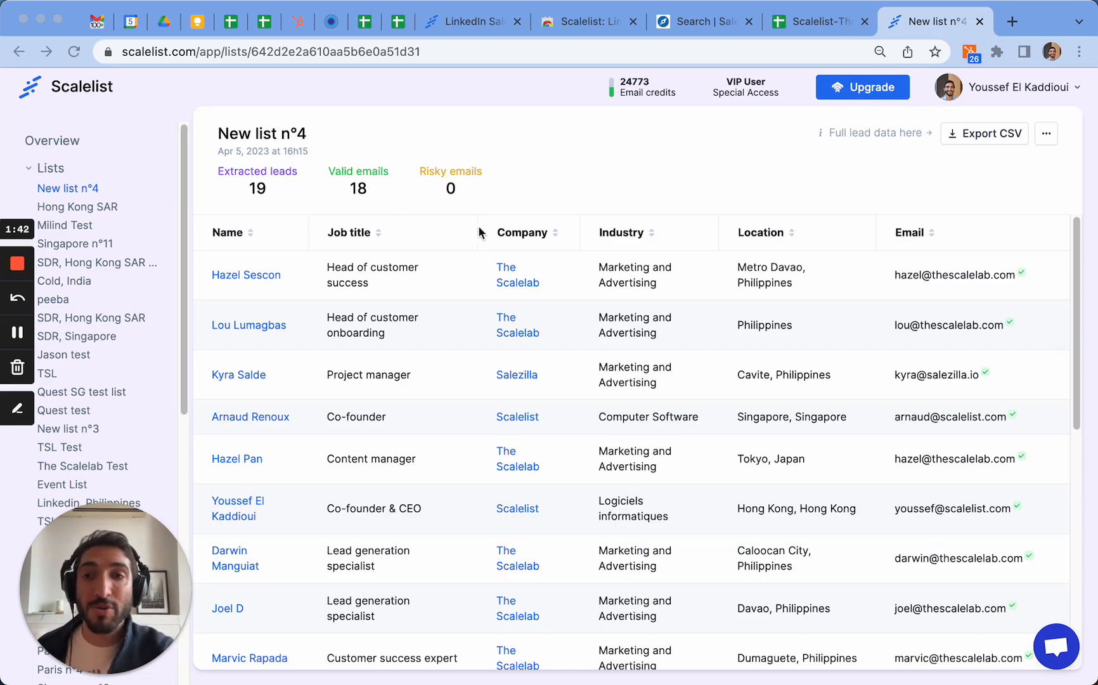
{"action": "mouse_move", "coordinate": [595, 229]}
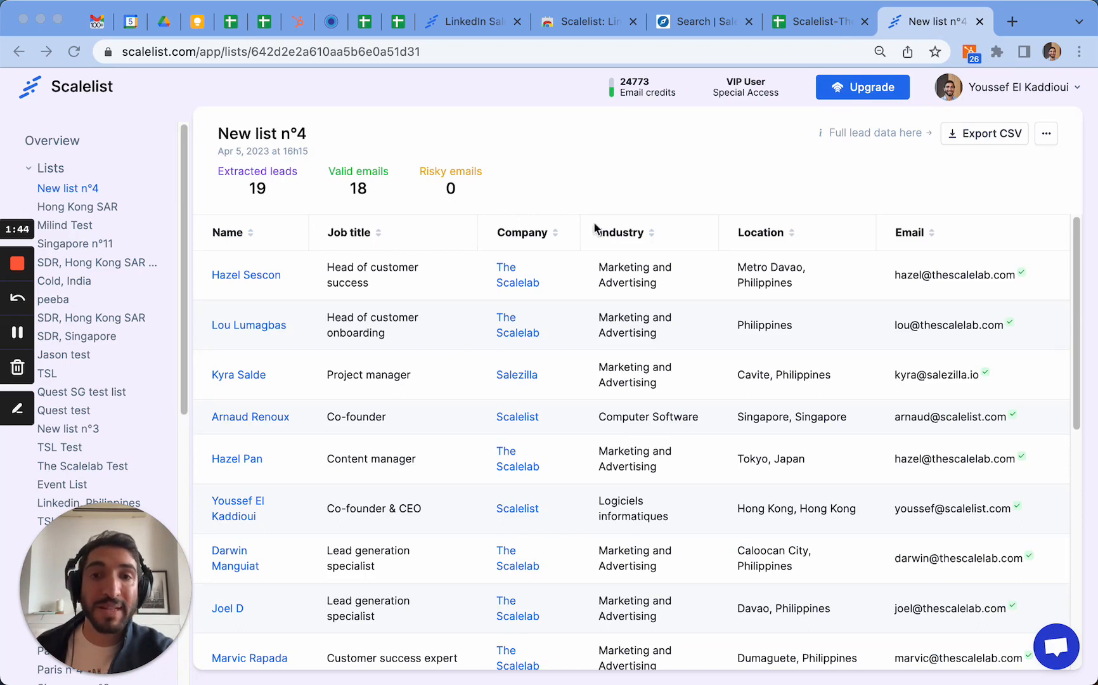
{"action": "mouse_move", "coordinate": [856, 300]}
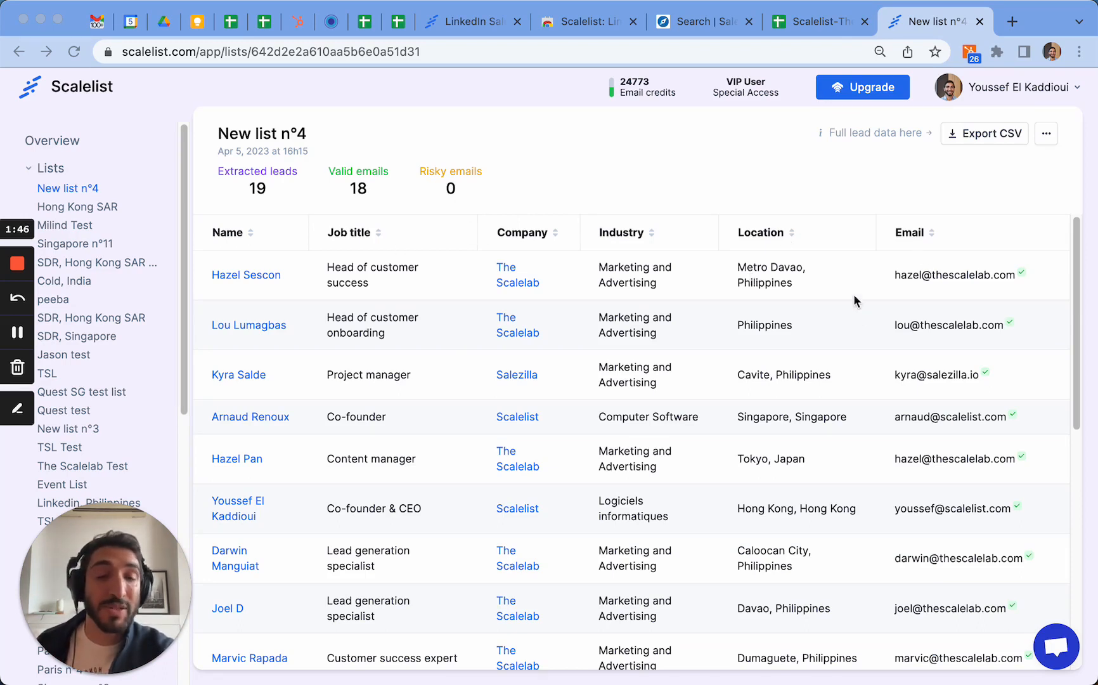
{"action": "mouse_move", "coordinate": [851, 199]}
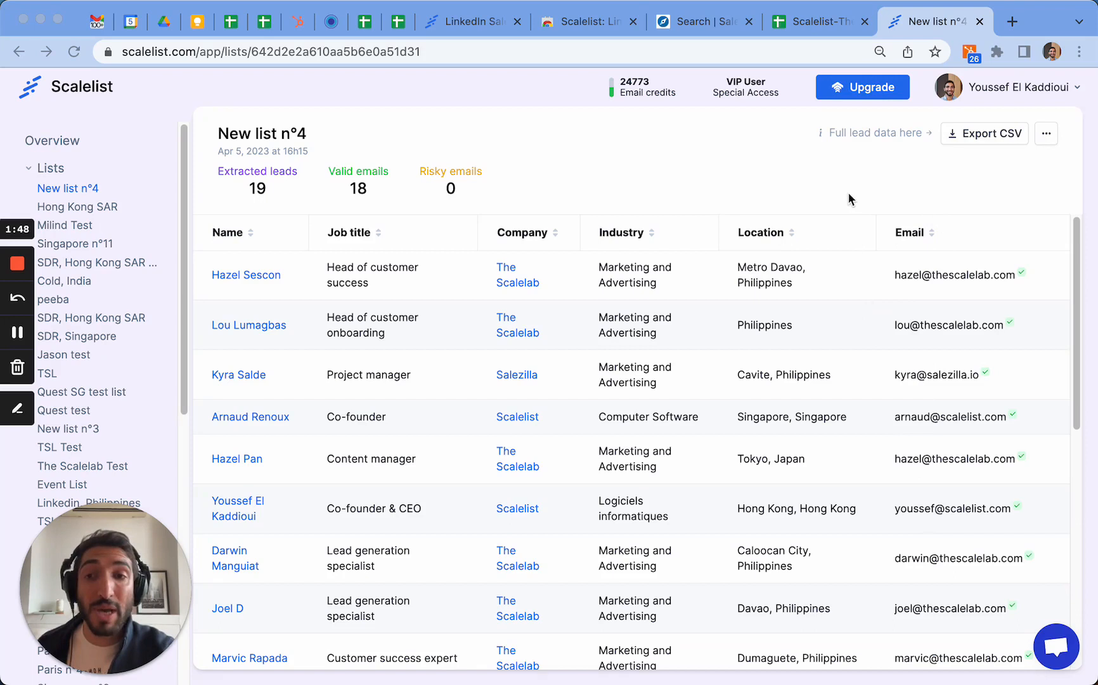
{"action": "mouse_move", "coordinate": [882, 196]}
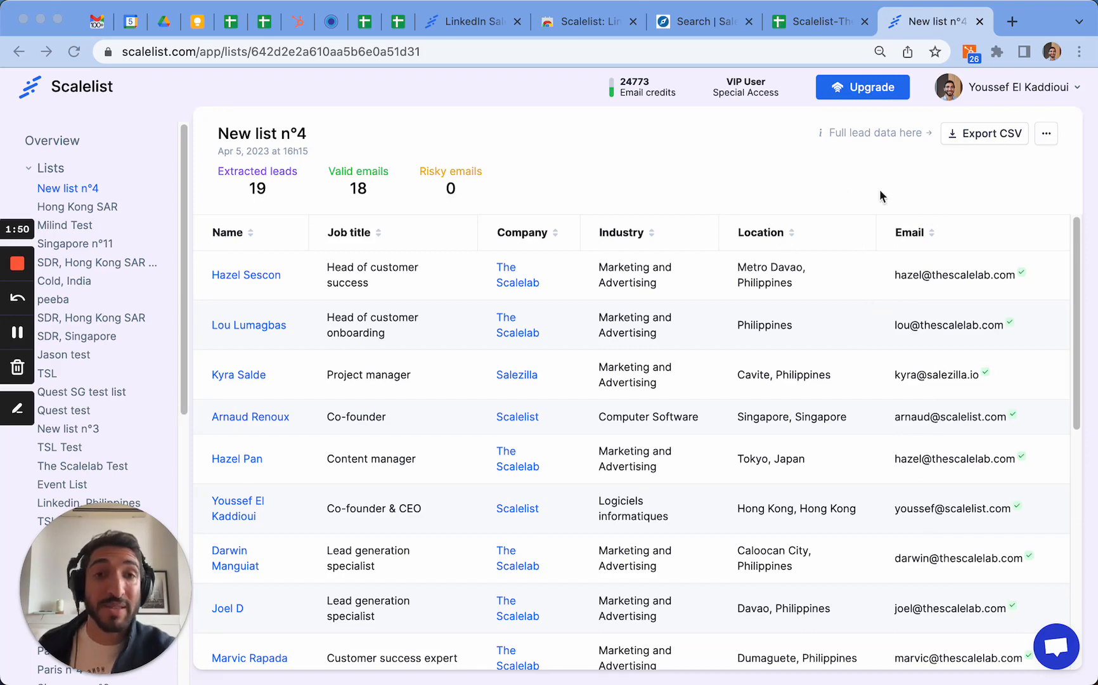
{"action": "mouse_move", "coordinate": [847, 162]}
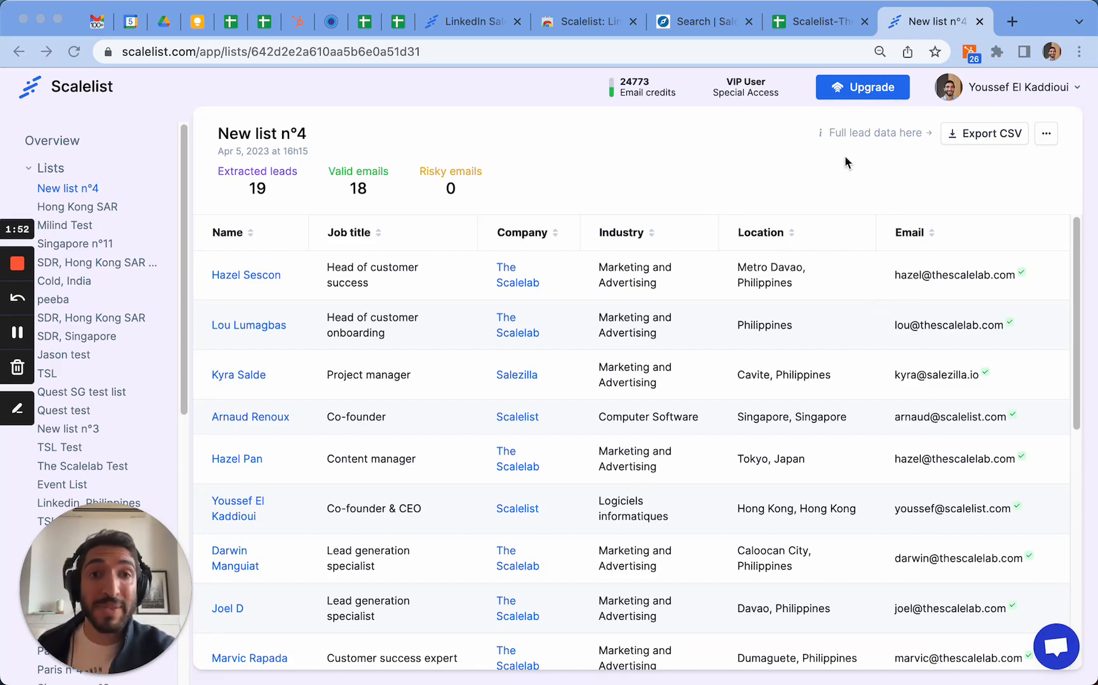
{"action": "mouse_move", "coordinate": [984, 134]}
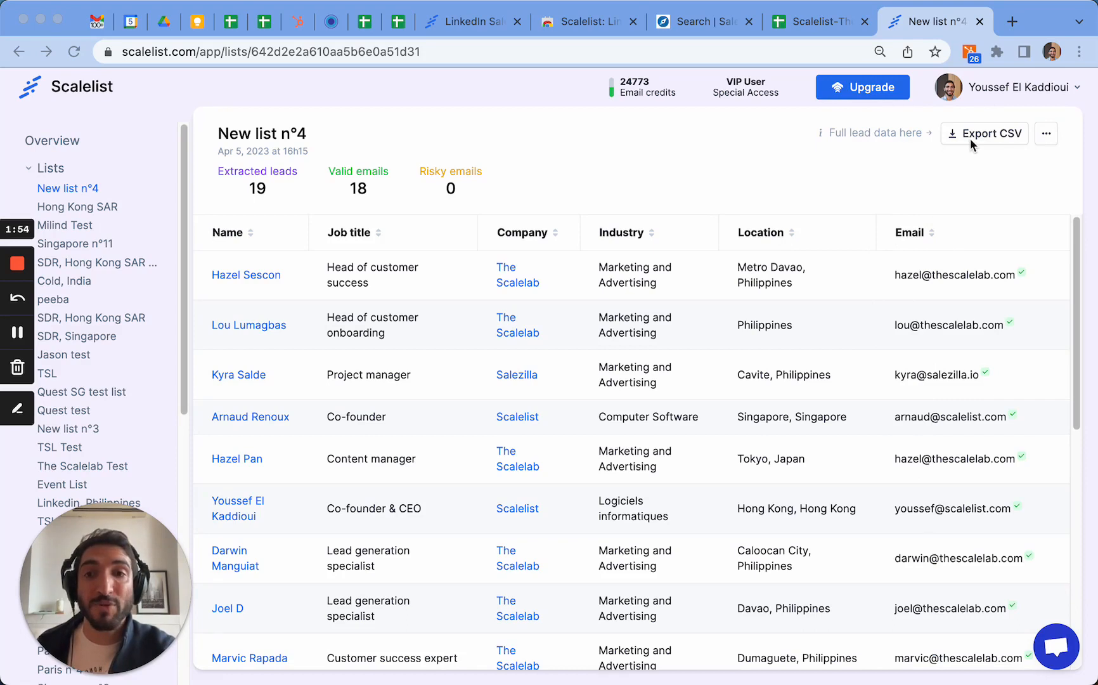
{"action": "mouse_move", "coordinate": [994, 143]}
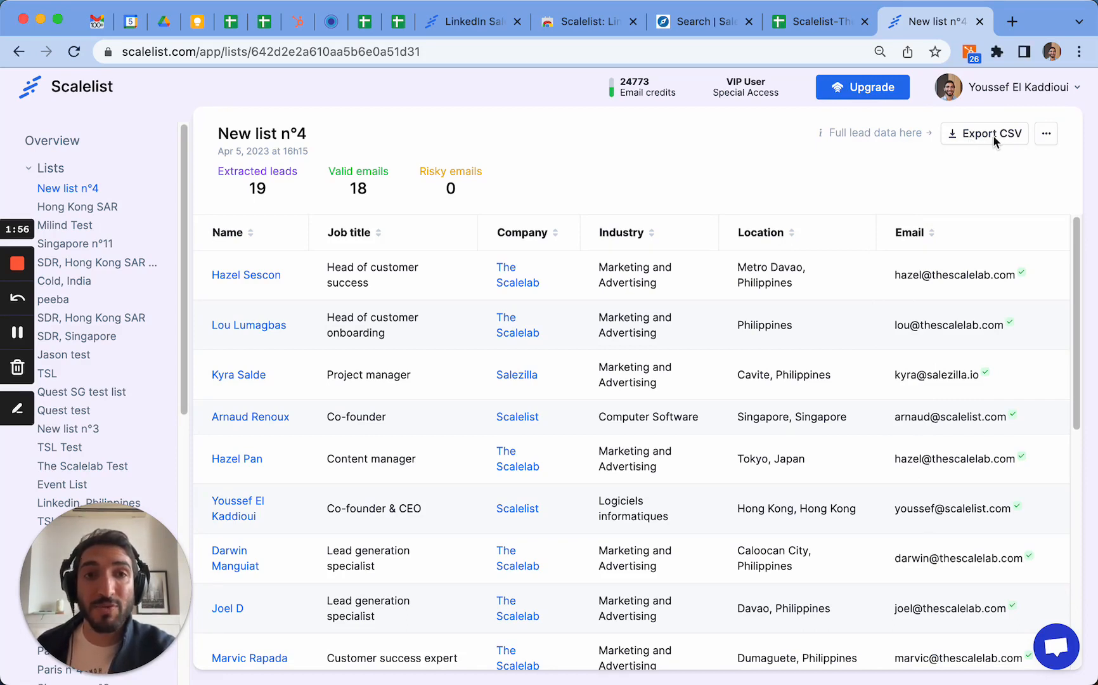
- Export New list n°4 with its 19 verified-email leads as a CSV file
{"action": "left_click", "coordinate": [988, 133]}
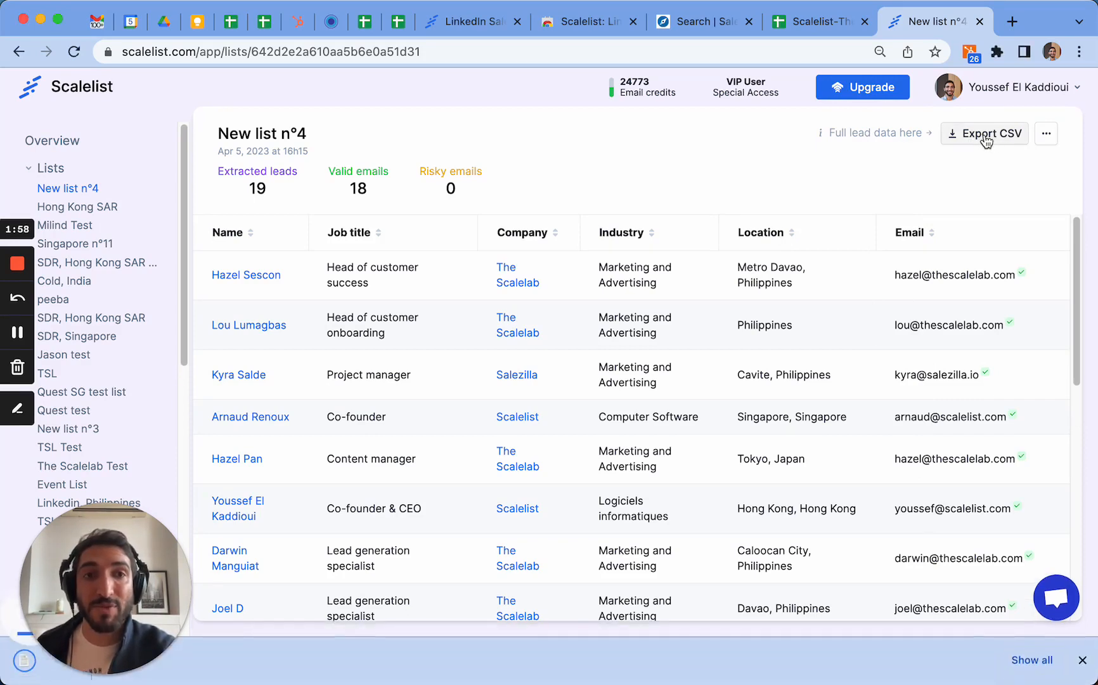
{"action": "left_click", "coordinate": [983, 133]}
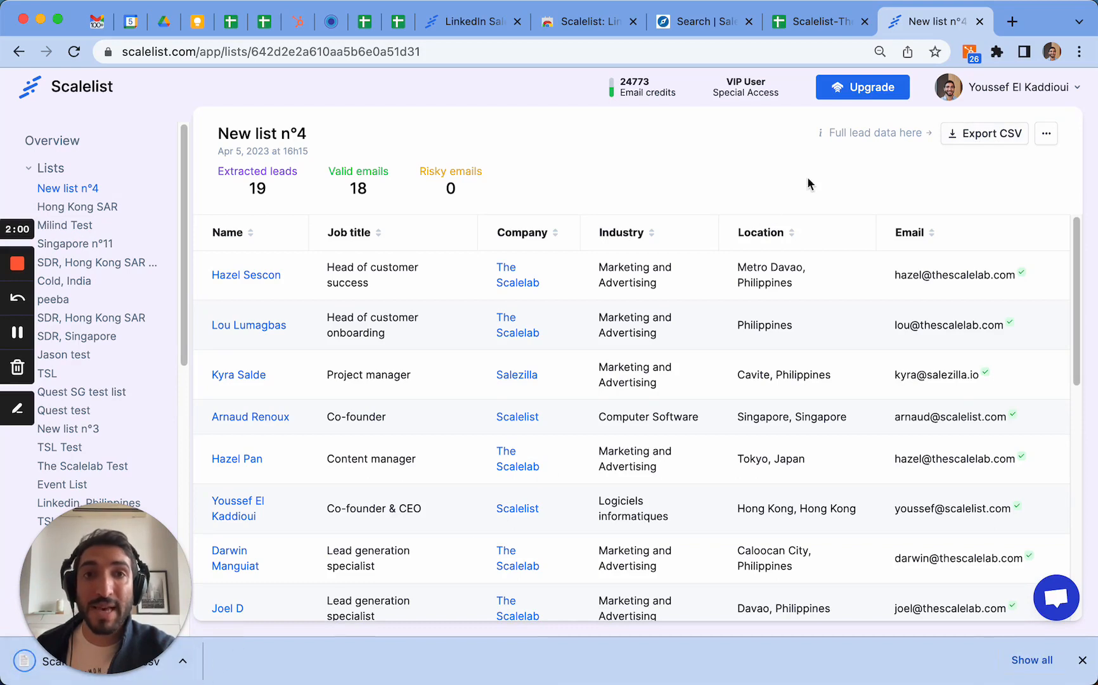
{"action": "mouse_move", "coordinate": [823, 160]}
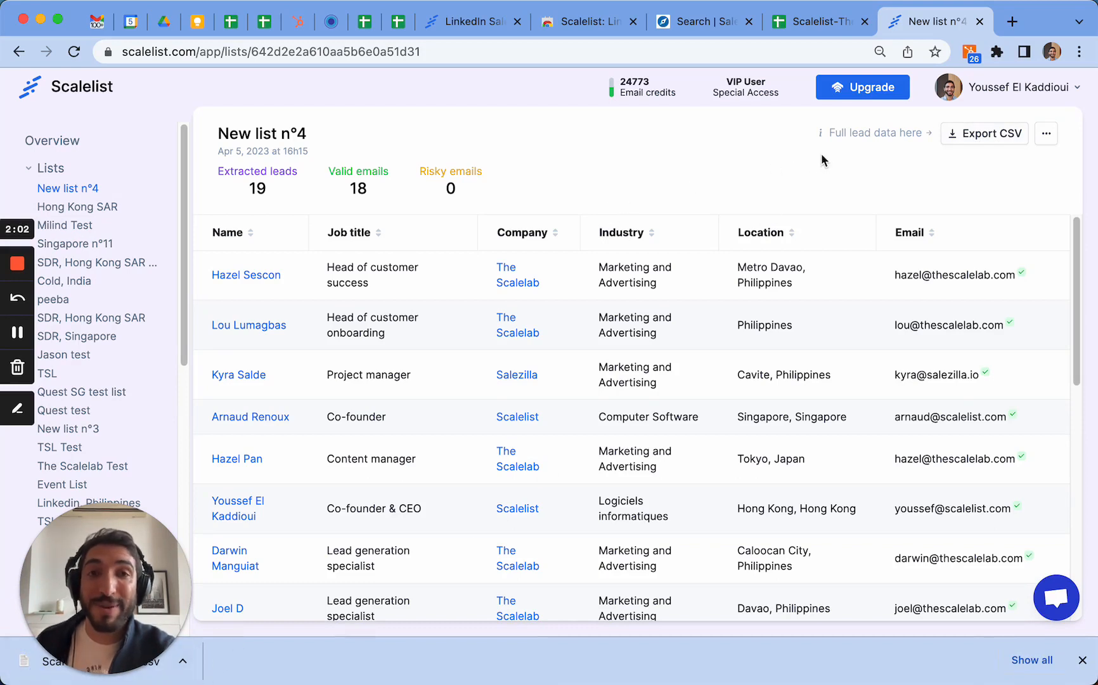
{"action": "mouse_move", "coordinate": [814, 22]}
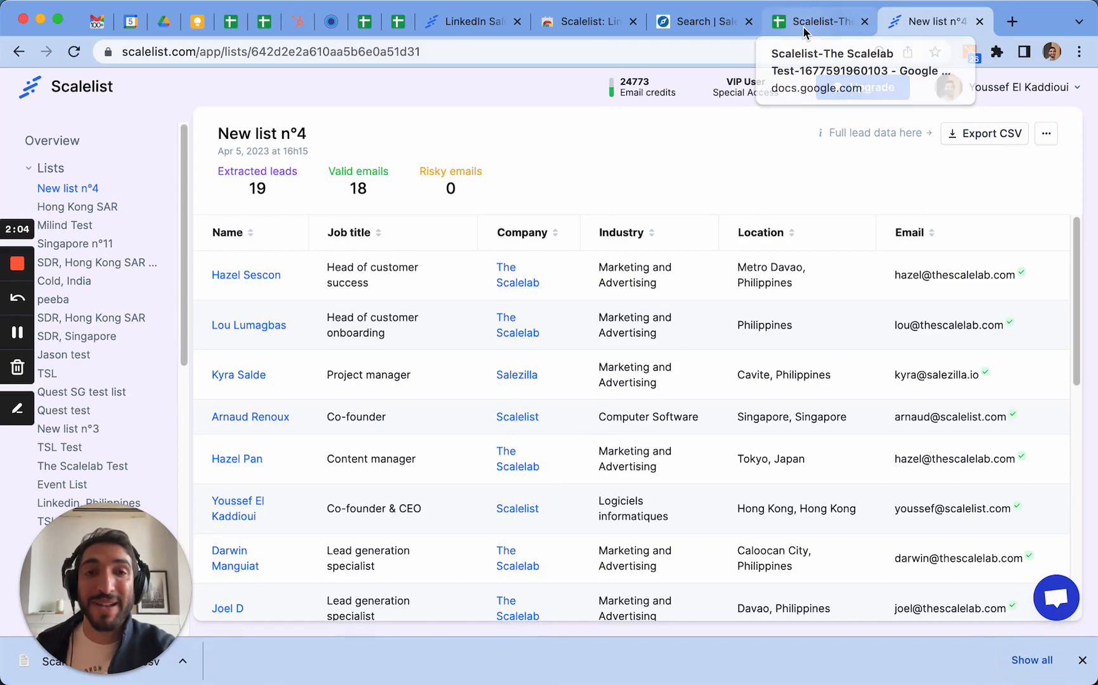
- View the exported Scalelab leads spreadsheet in Google Sheets, dismissing the website link preview
{"action": "left_click", "coordinate": [817, 21]}
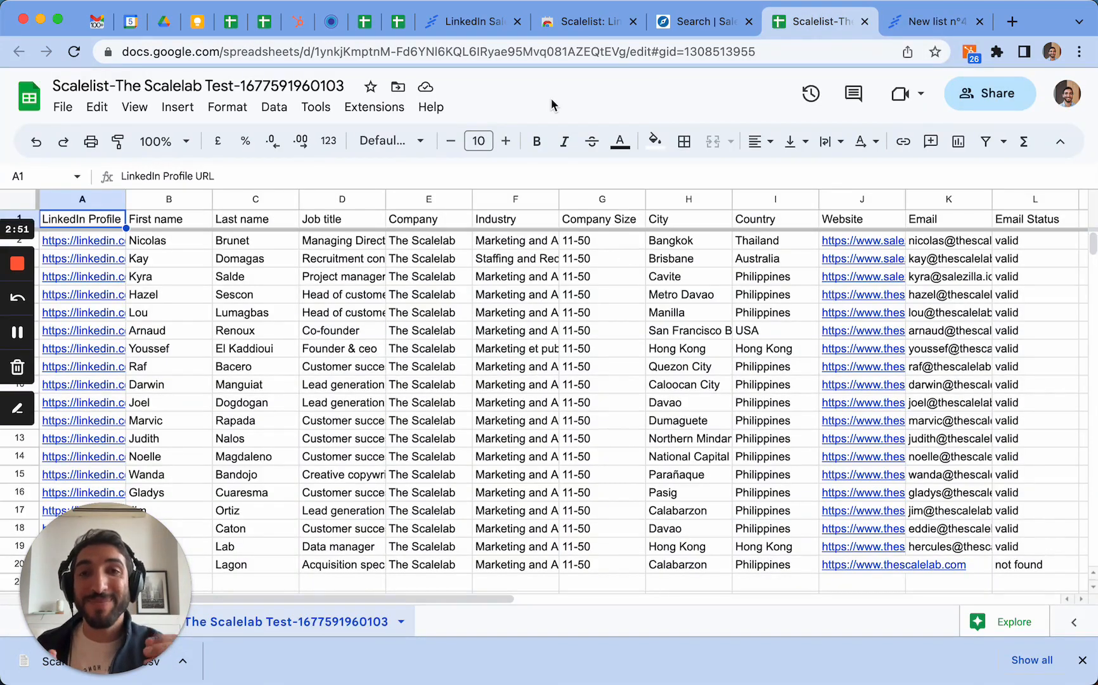
{"action": "mouse_move", "coordinate": [342, 206]}
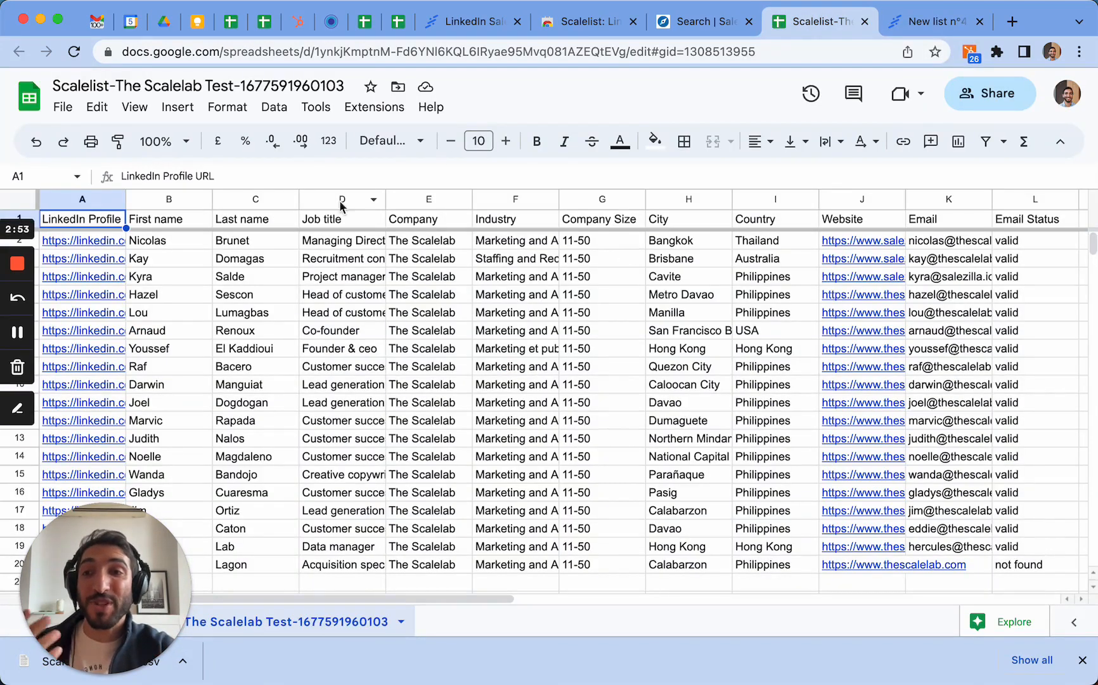
{"action": "mouse_move", "coordinate": [347, 253]}
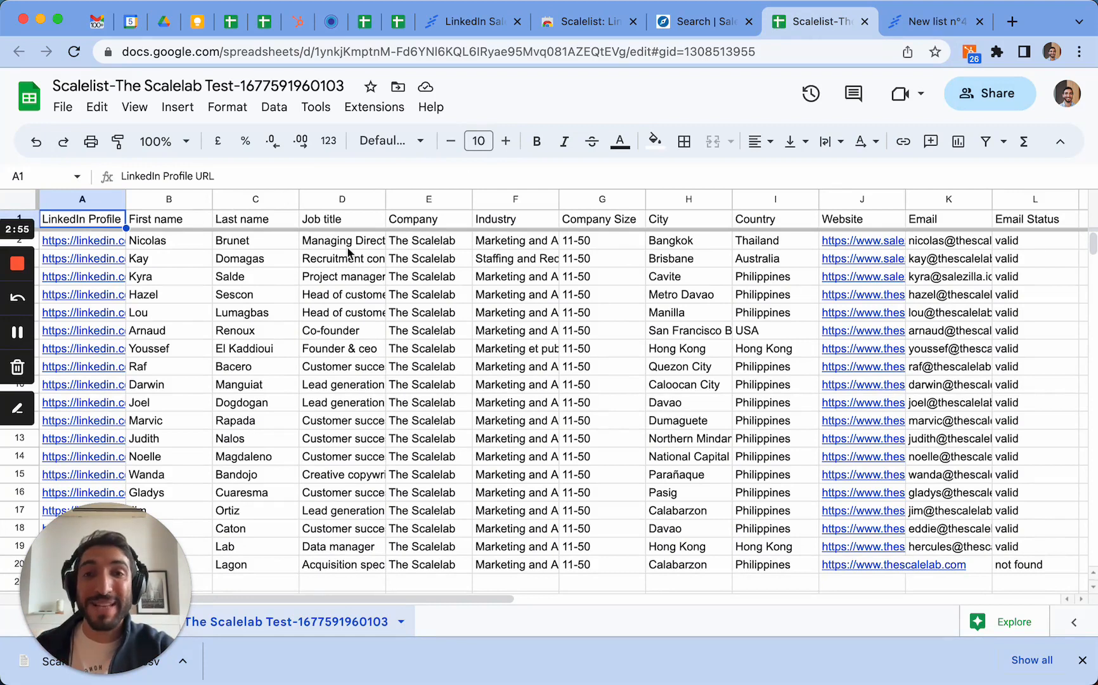
{"action": "mouse_move", "coordinate": [613, 251]}
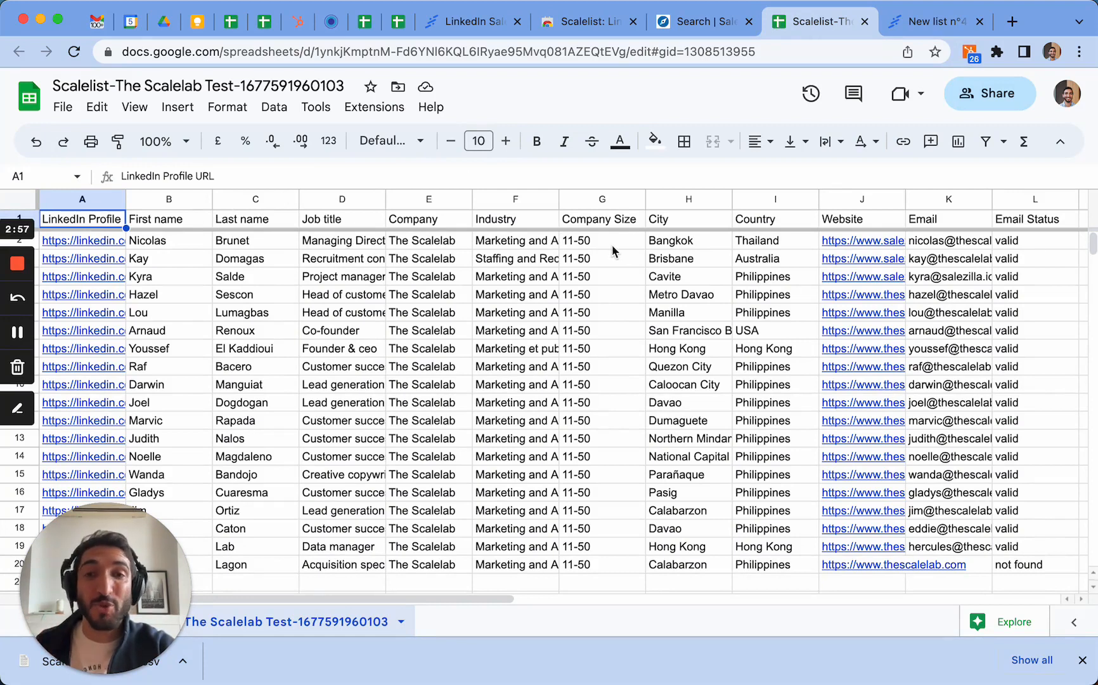
{"action": "mouse_move", "coordinate": [866, 299]}
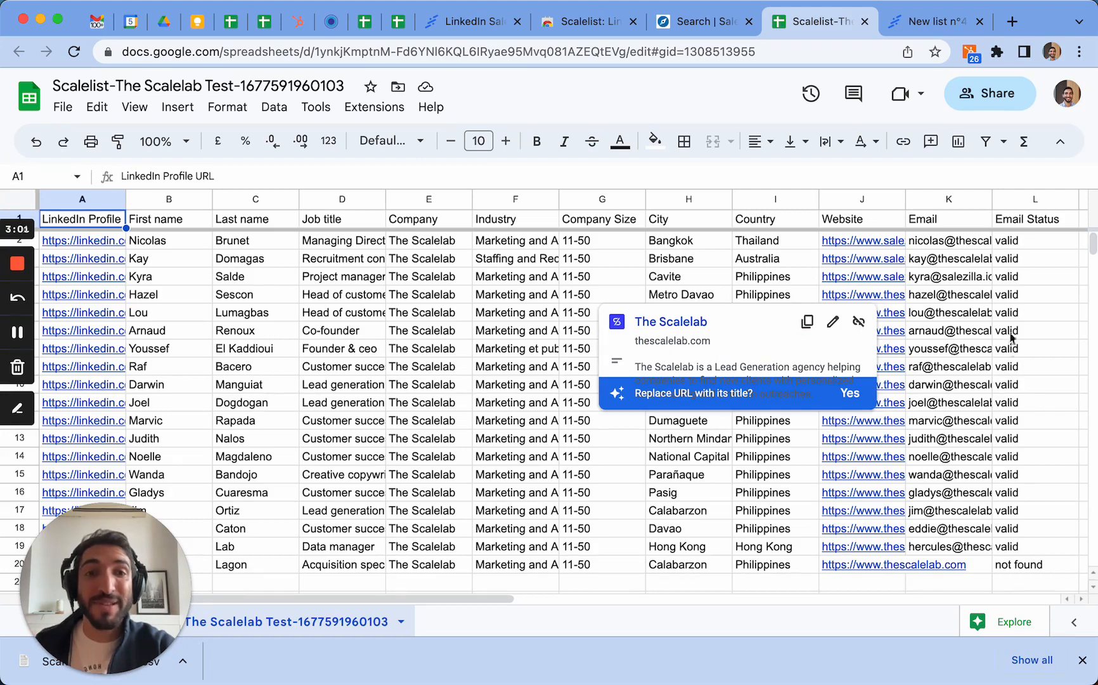
{"action": "left_click", "coordinate": [1034, 330]}
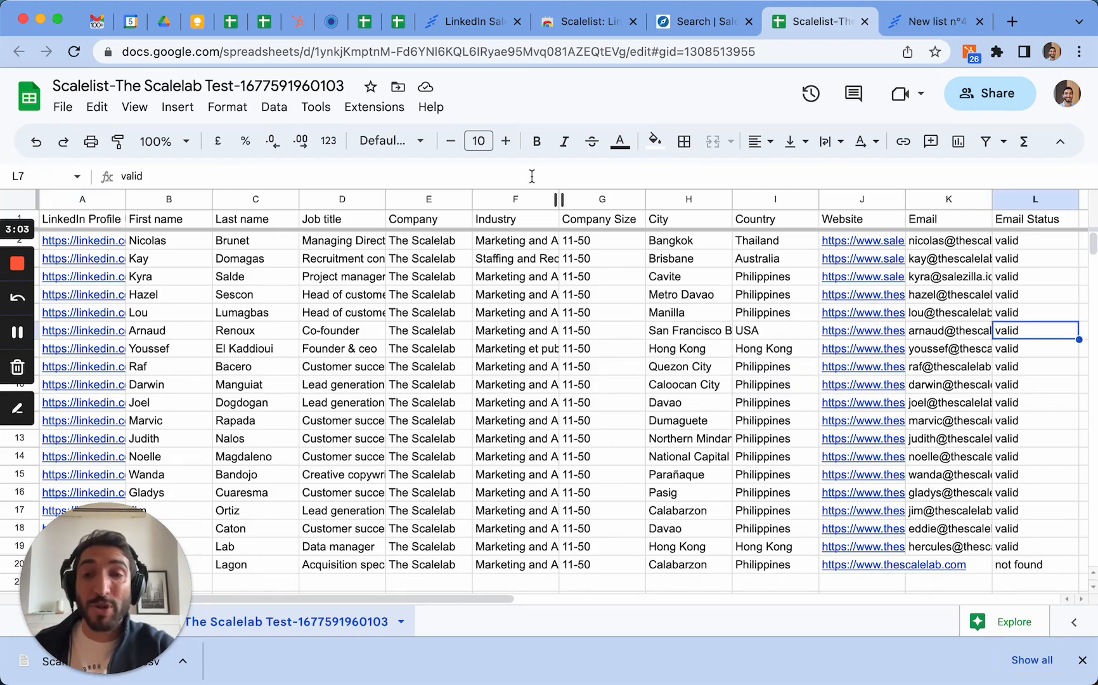
{"action": "mouse_move", "coordinate": [597, 381]}
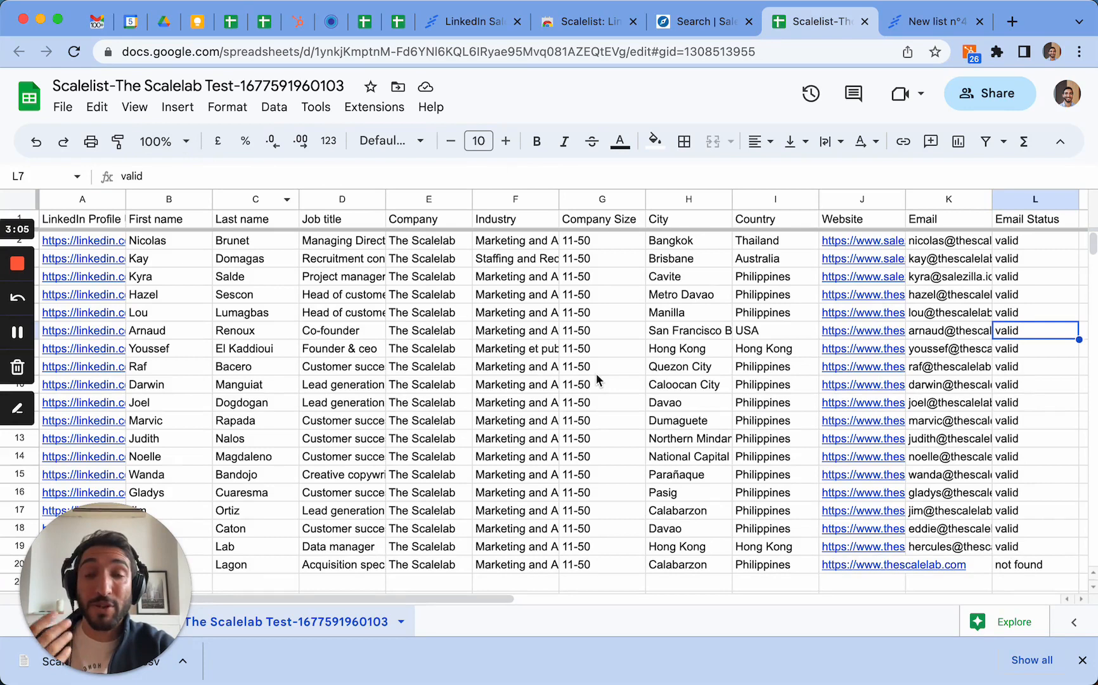
{"action": "mouse_move", "coordinate": [202, 223]}
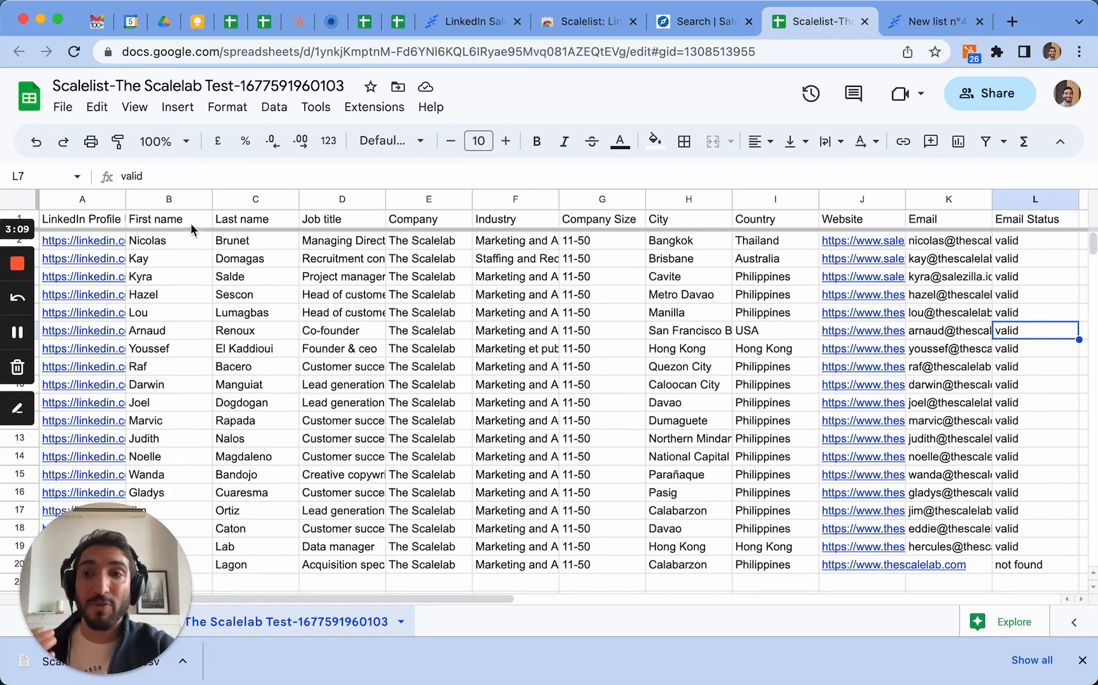
{"action": "mouse_move", "coordinate": [460, 254]}
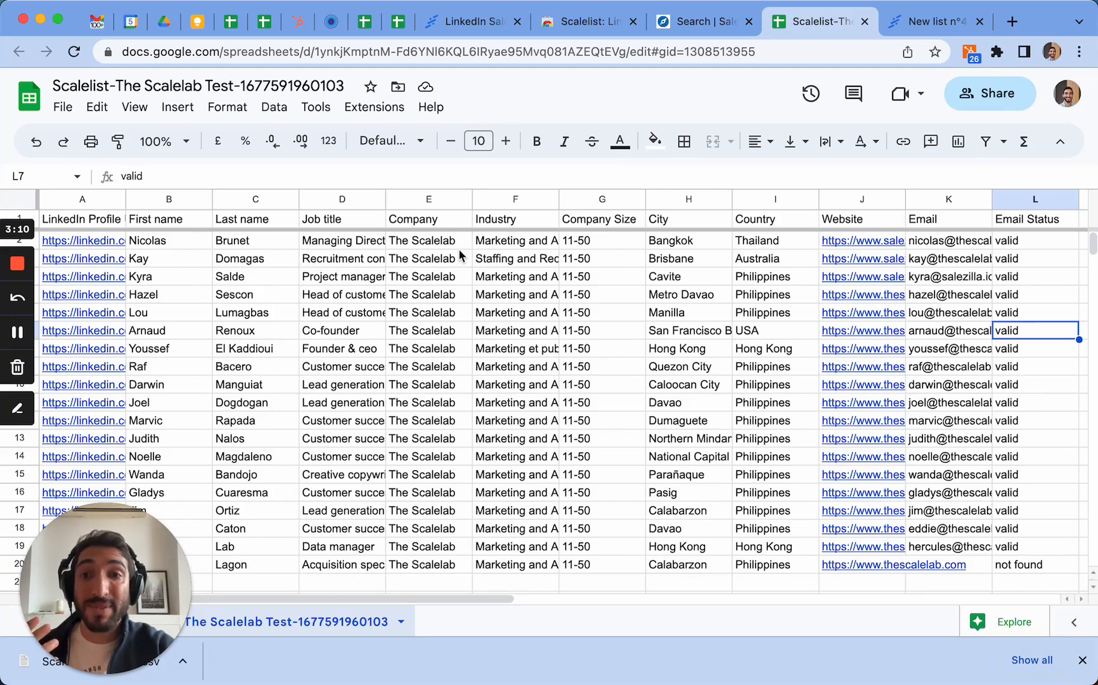